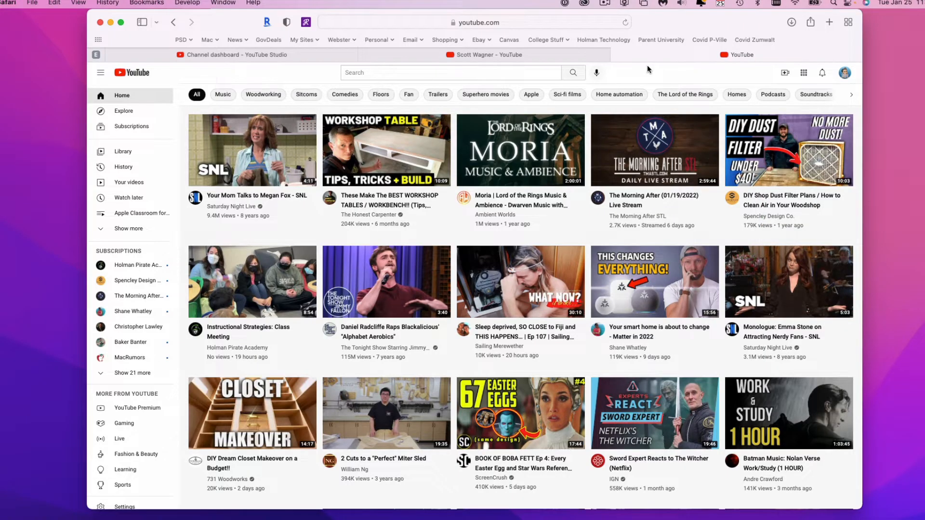
{"action": "mouse_move", "coordinate": [417, 34]}
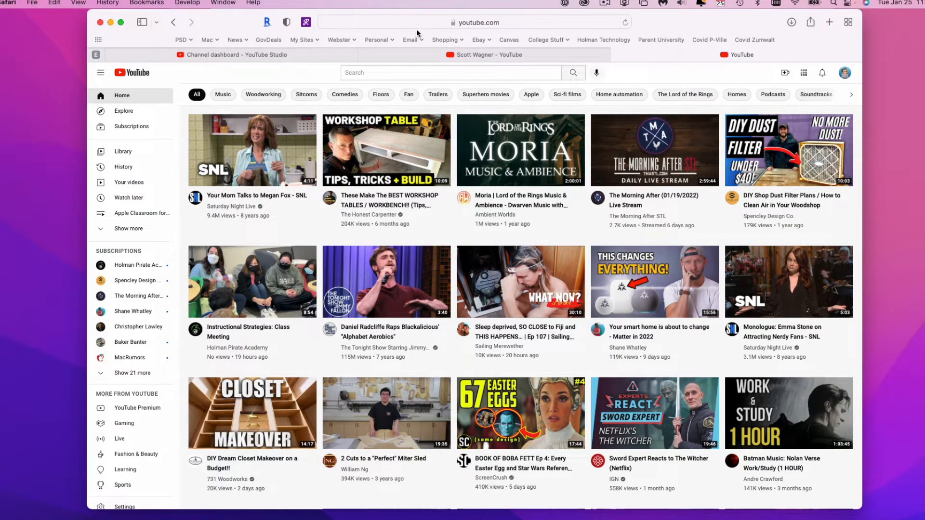
{"action": "mouse_move", "coordinate": [335, 231]}
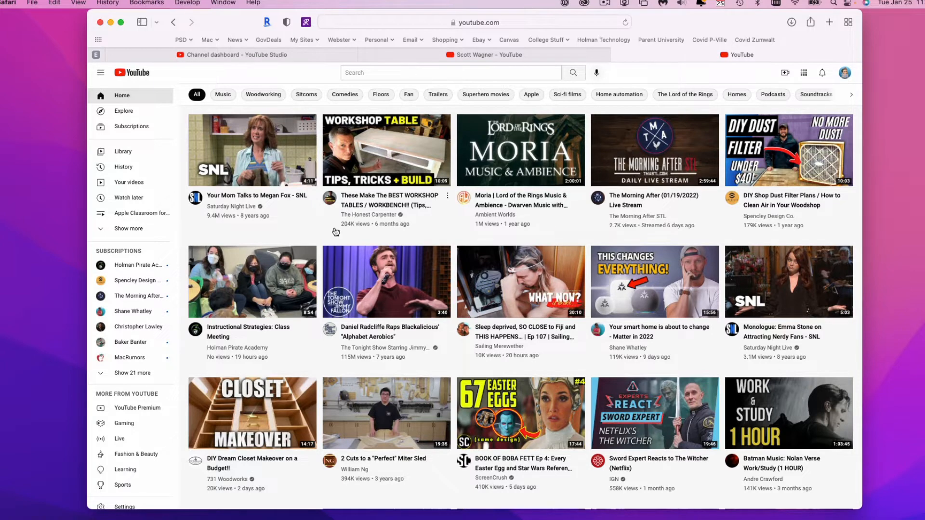
{"action": "mouse_move", "coordinate": [844, 75]}
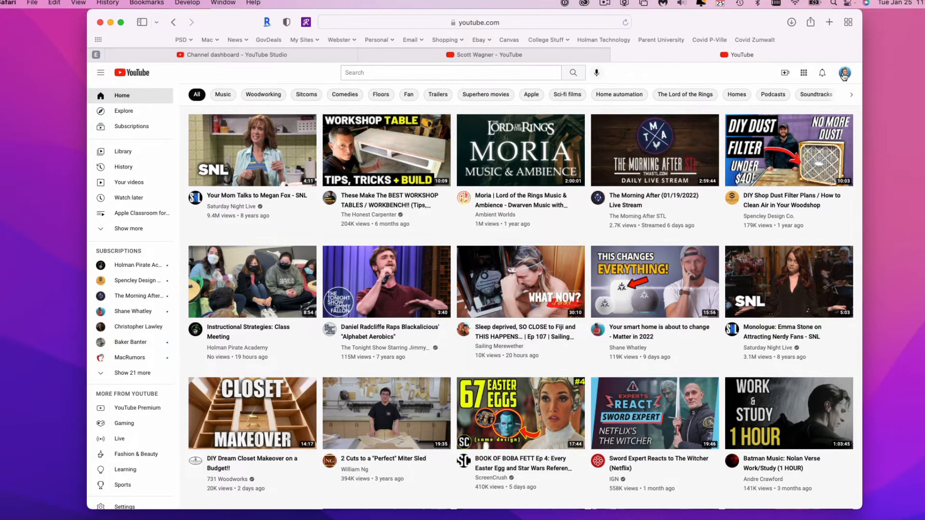
- Open YouTube Studio for the signed-in channel from the profile avatar's account menu
{"action": "left_click", "coordinate": [844, 72]}
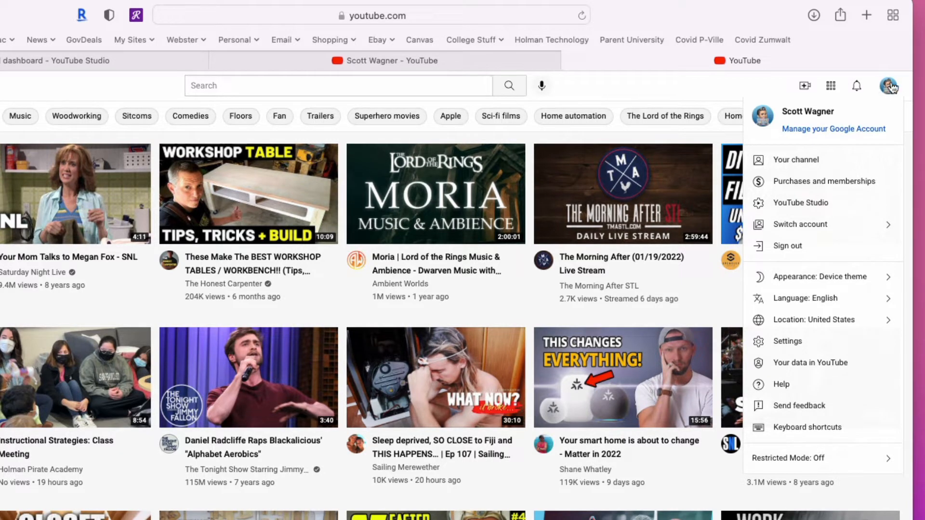
{"action": "mouse_move", "coordinate": [887, 85]}
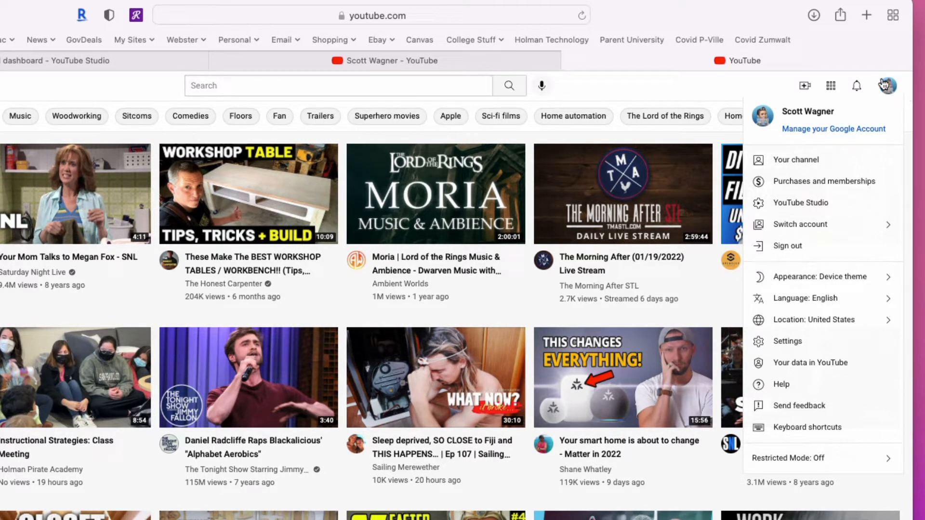
{"action": "mouse_move", "coordinate": [801, 204]}
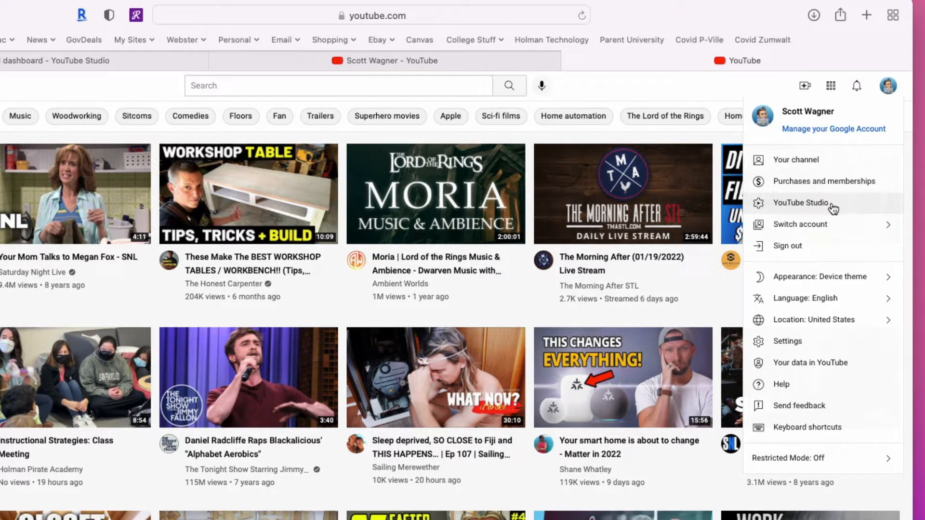
{"action": "mouse_move", "coordinate": [800, 211]}
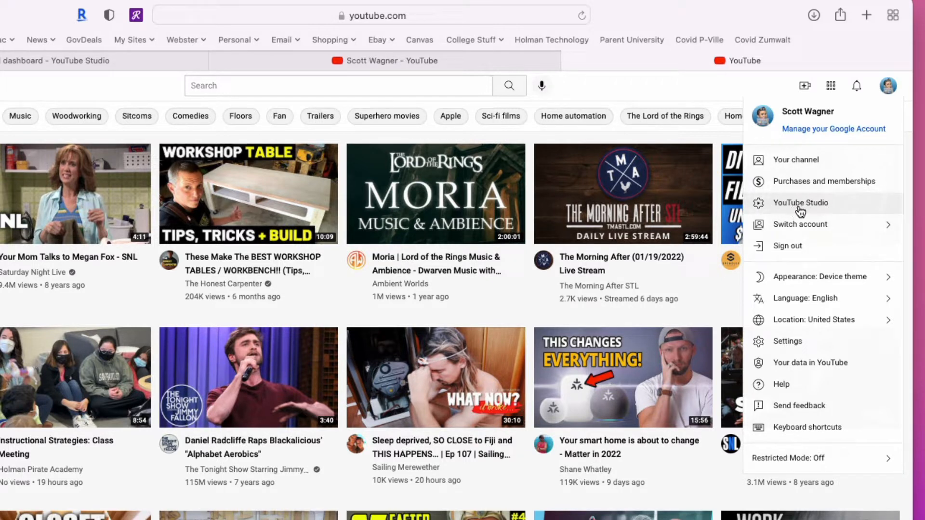
{"action": "left_click", "coordinate": [800, 202]}
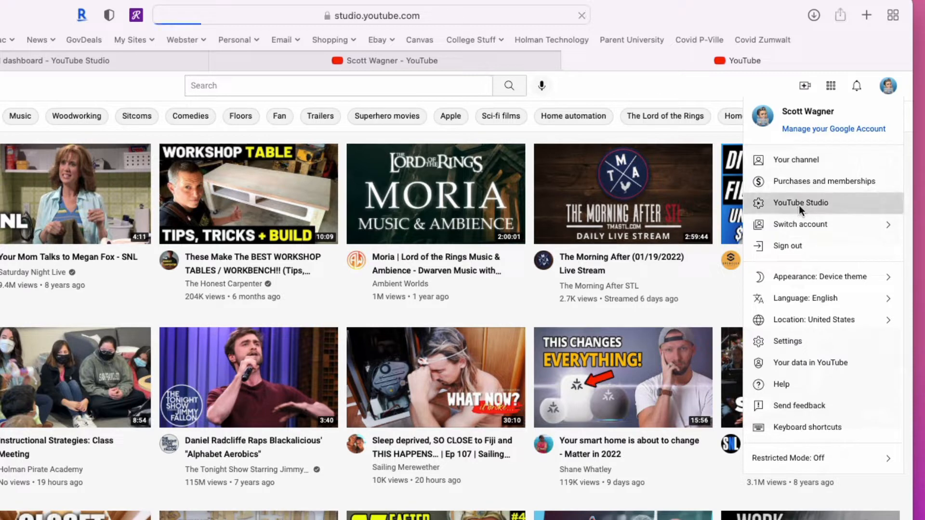
- Browse the channel dashboard cards: latest video performance, analytics, comments, published videos, recent subscribers
{"action": "left_click", "coordinate": [800, 202]}
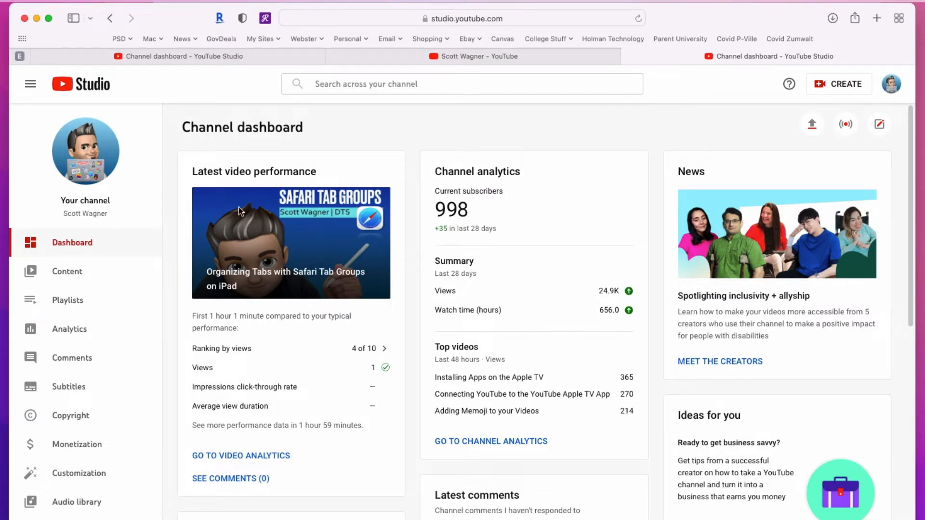
{"action": "mouse_move", "coordinate": [261, 327]}
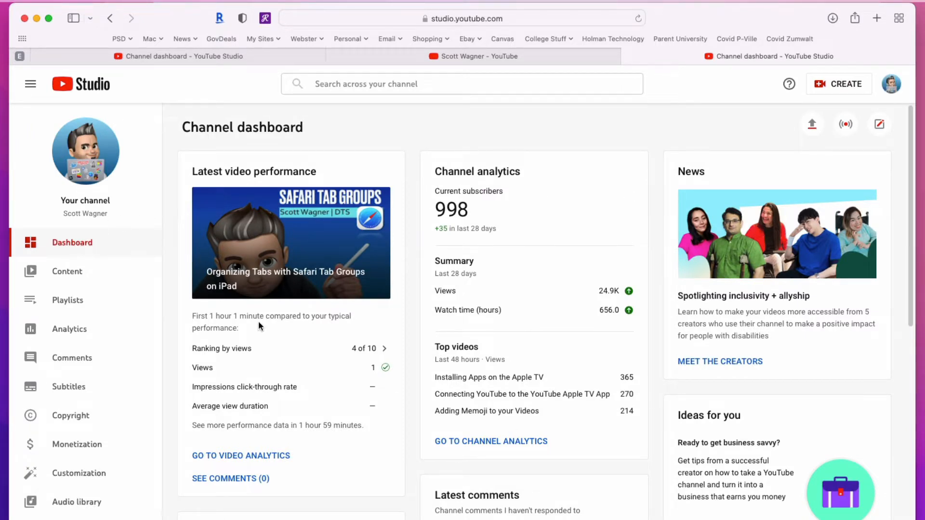
{"action": "scroll", "scroll_direction": "down", "scroll_amount": 3}
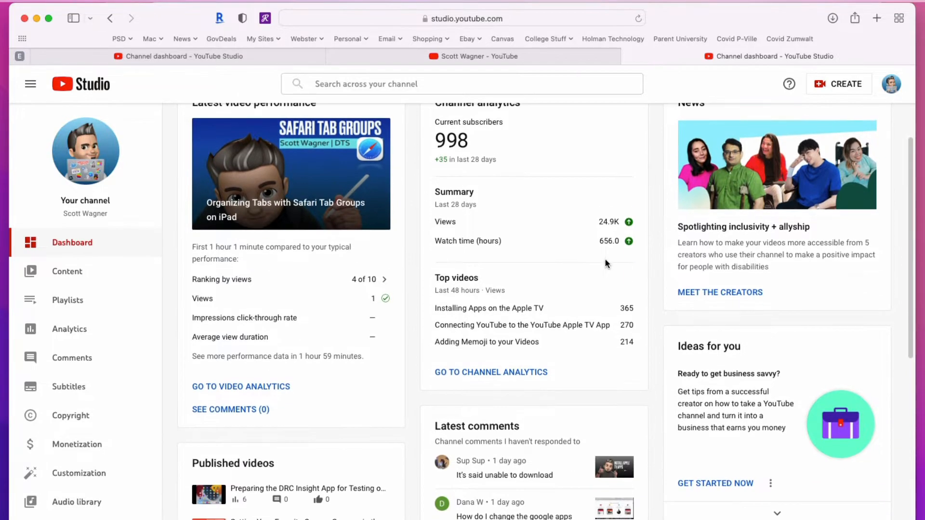
{"action": "mouse_move", "coordinate": [330, 283]}
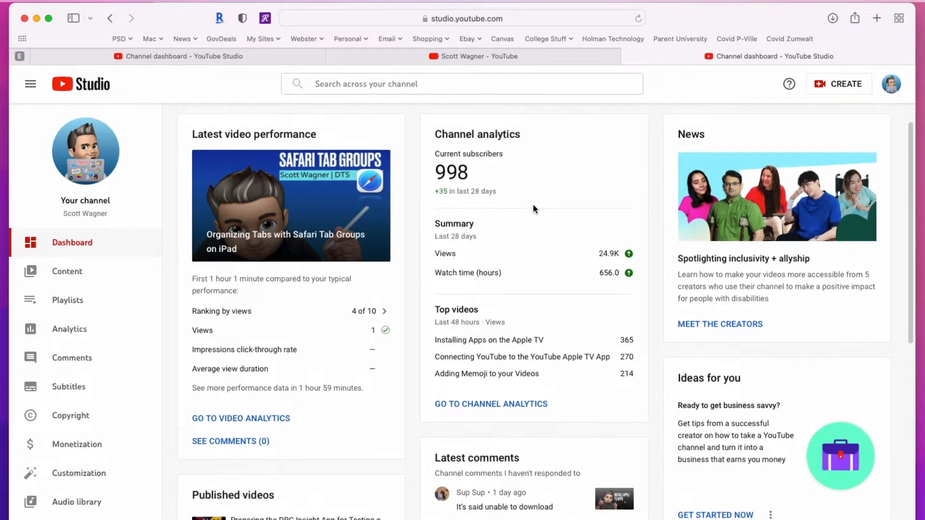
{"action": "scroll", "scroll_direction": "down", "scroll_amount": 3}
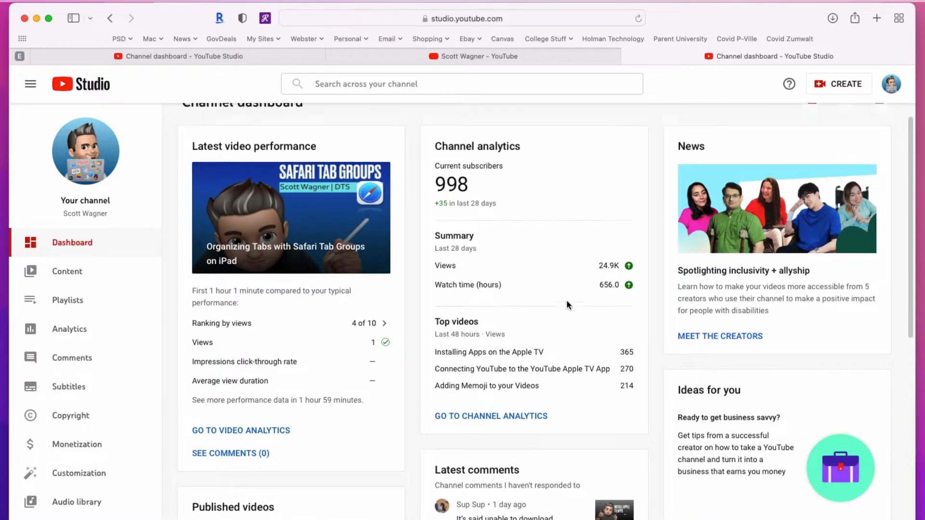
{"action": "scroll", "scroll_direction": "down", "scroll_amount": 3}
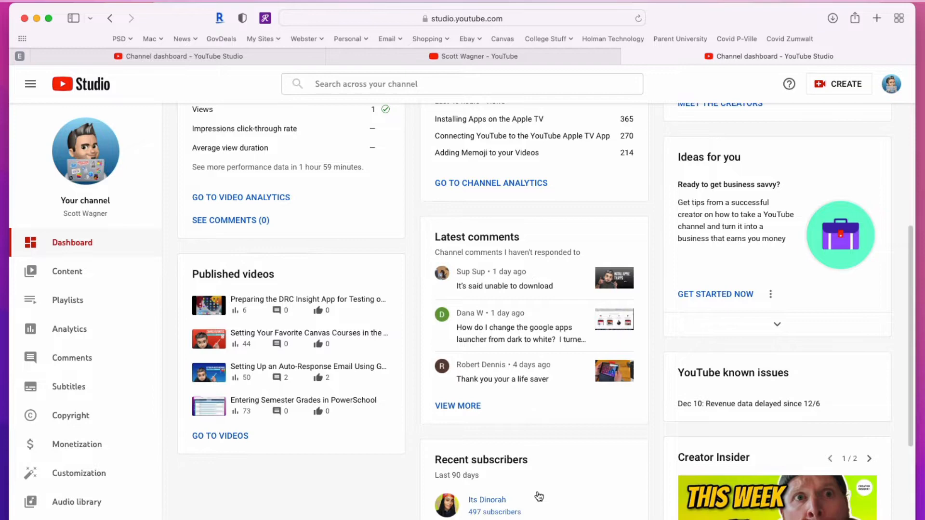
{"action": "scroll", "scroll_direction": "down", "scroll_amount": 3}
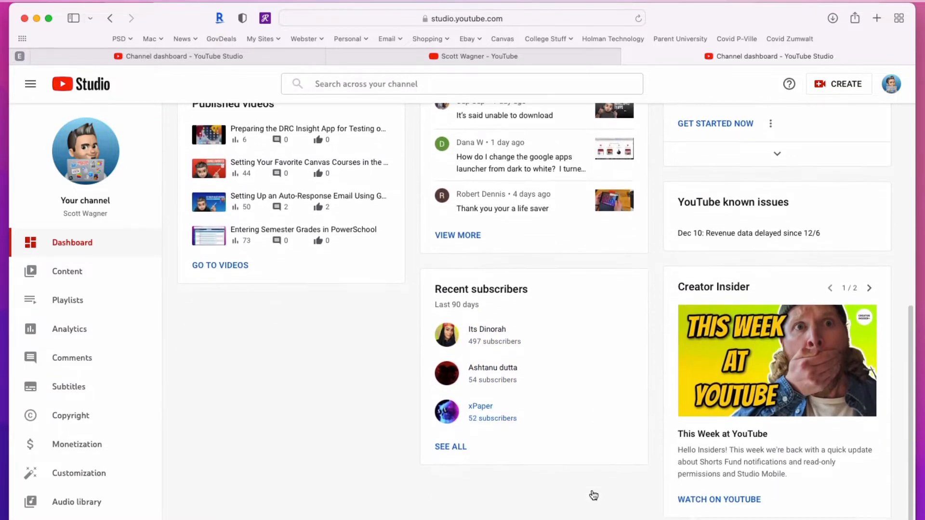
{"action": "mouse_move", "coordinate": [289, 300]}
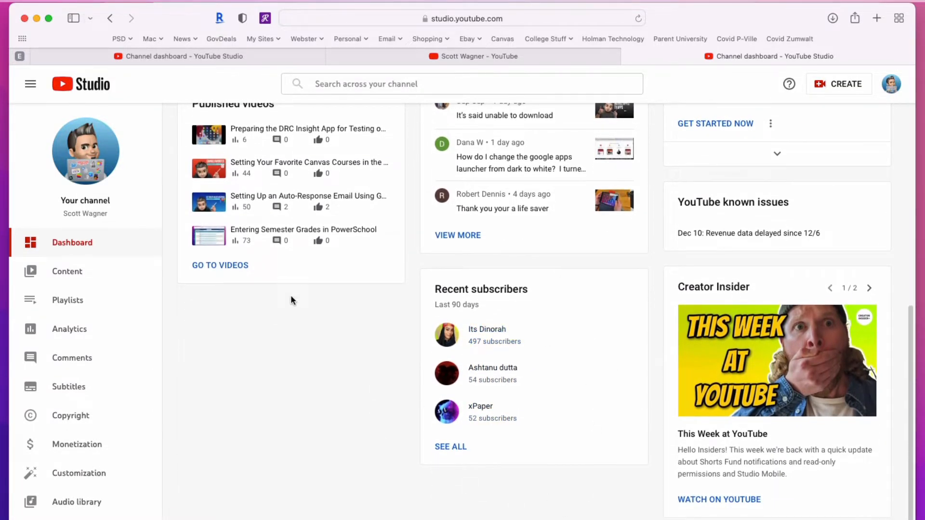
{"action": "scroll", "scroll_direction": "down", "scroll_amount": 3}
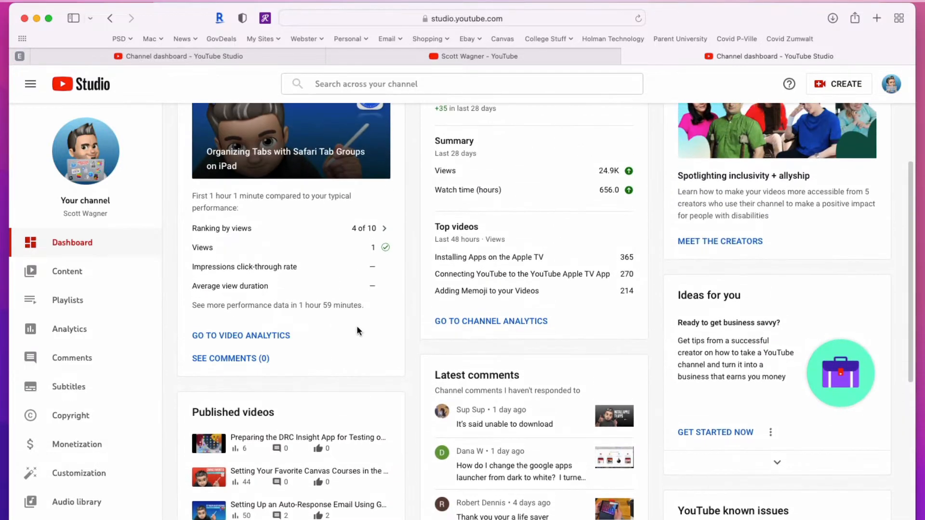
{"action": "mouse_move", "coordinate": [377, 319]}
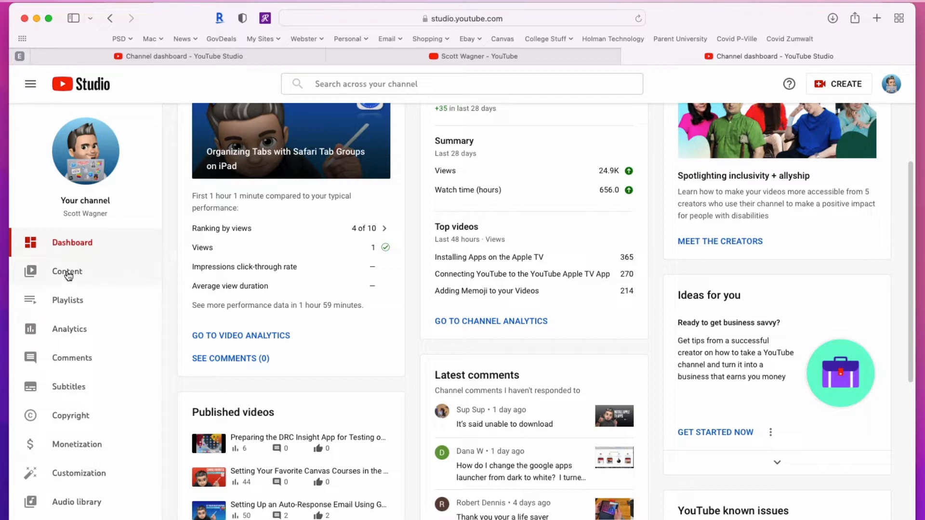
- Show the Content list of uploaded videos with visibility, dates, views, comments and likes
{"action": "left_click", "coordinate": [68, 272]}
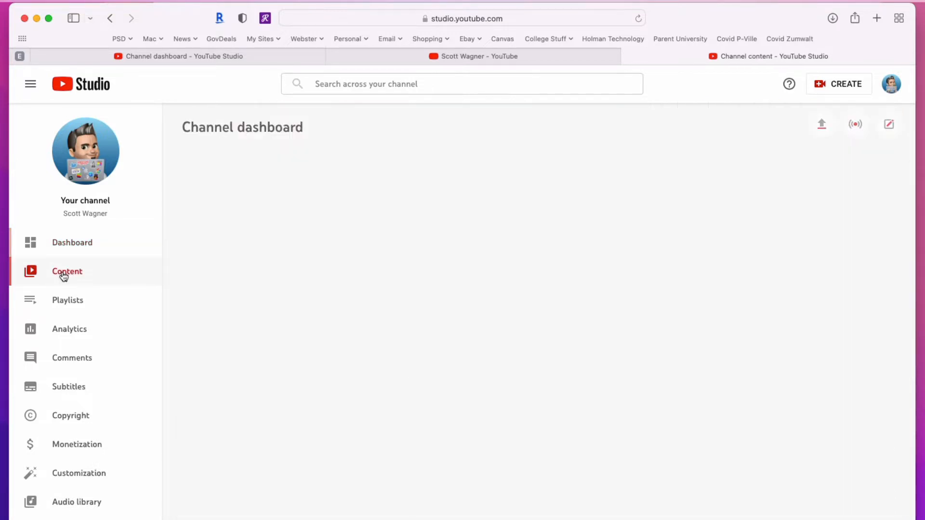
{"action": "left_click", "coordinate": [67, 271]}
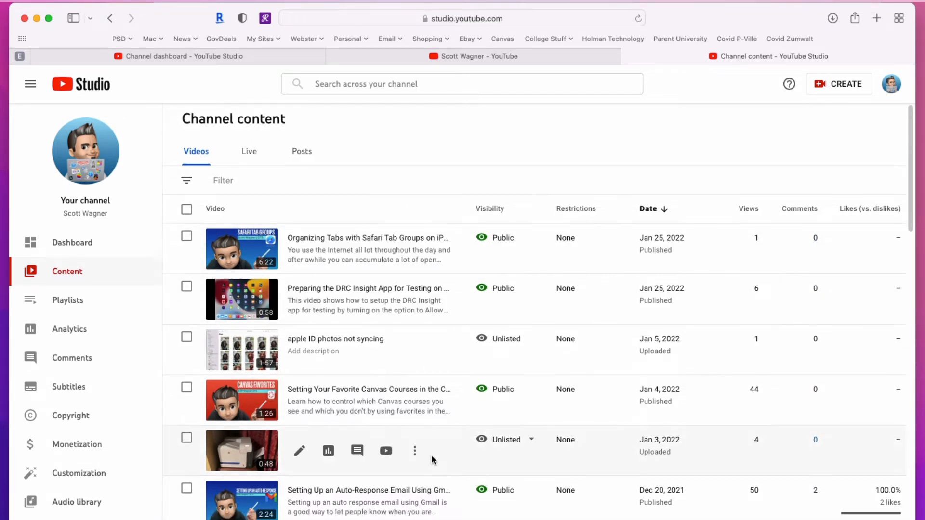
{"action": "scroll", "scroll_direction": "down", "scroll_amount": 3}
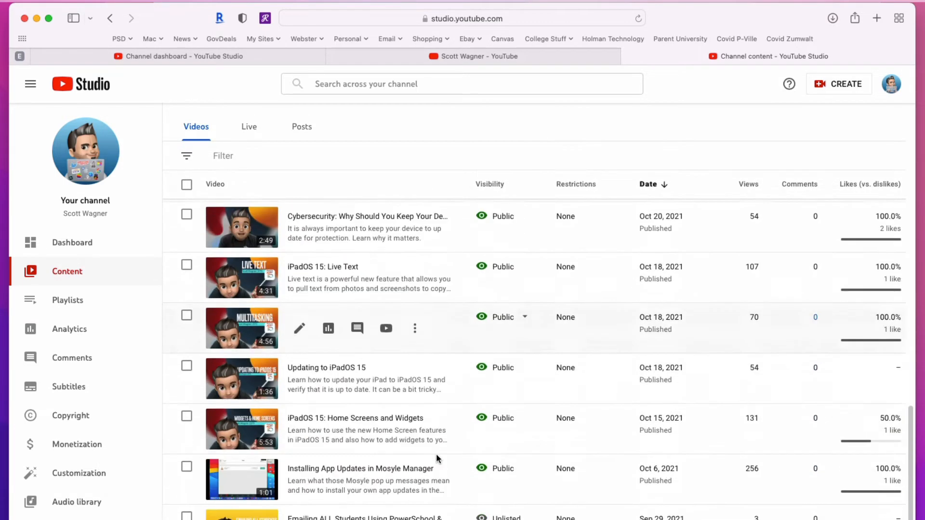
{"action": "scroll", "scroll_direction": "down", "scroll_amount": 3}
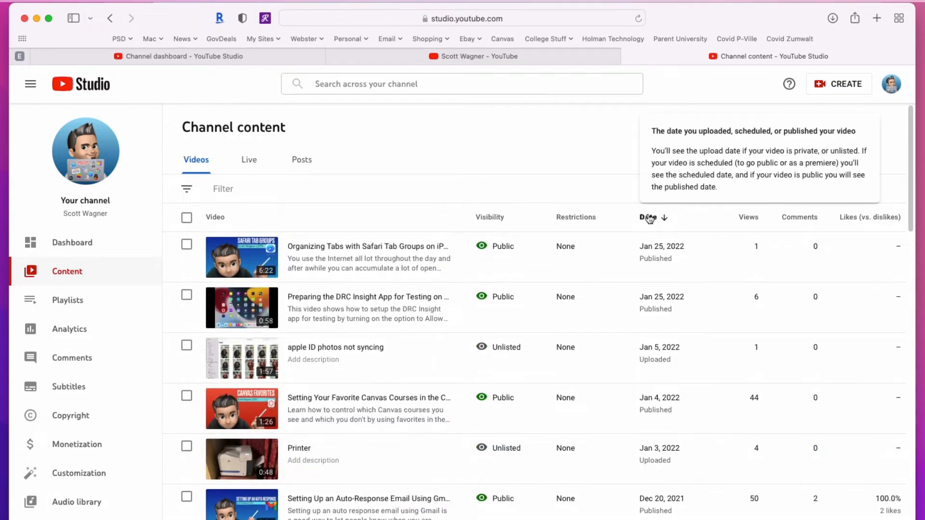
{"action": "mouse_move", "coordinate": [480, 217]}
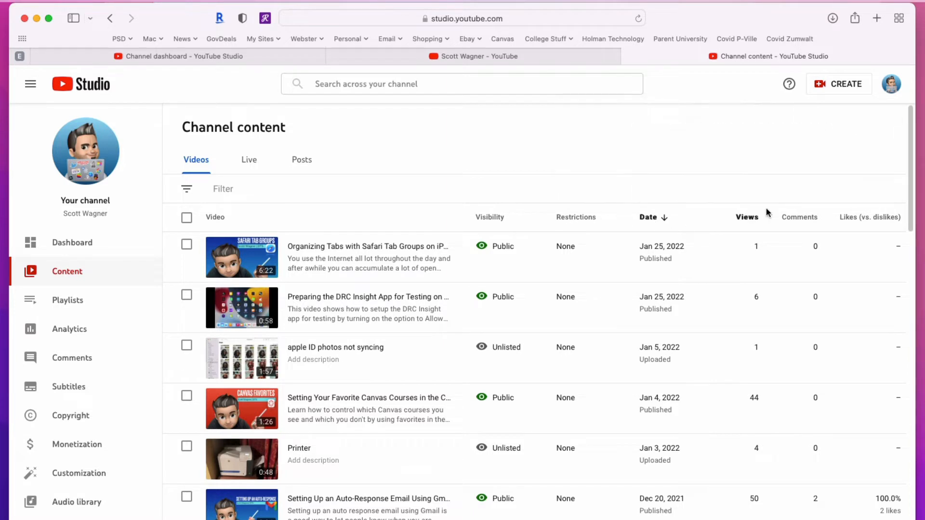
{"action": "mouse_move", "coordinate": [649, 217]}
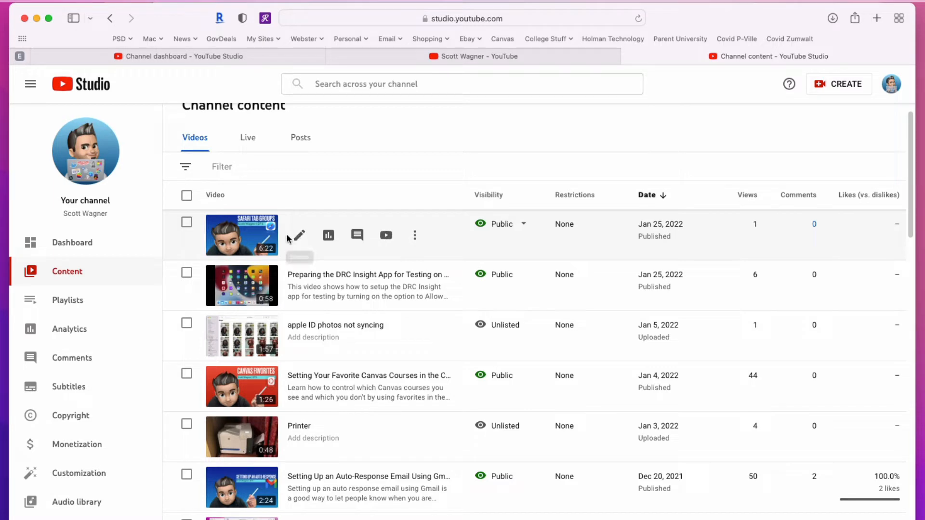
- Review the Safari Tab Groups video's details page, then go back to Channel content
{"action": "left_click", "coordinate": [295, 235]}
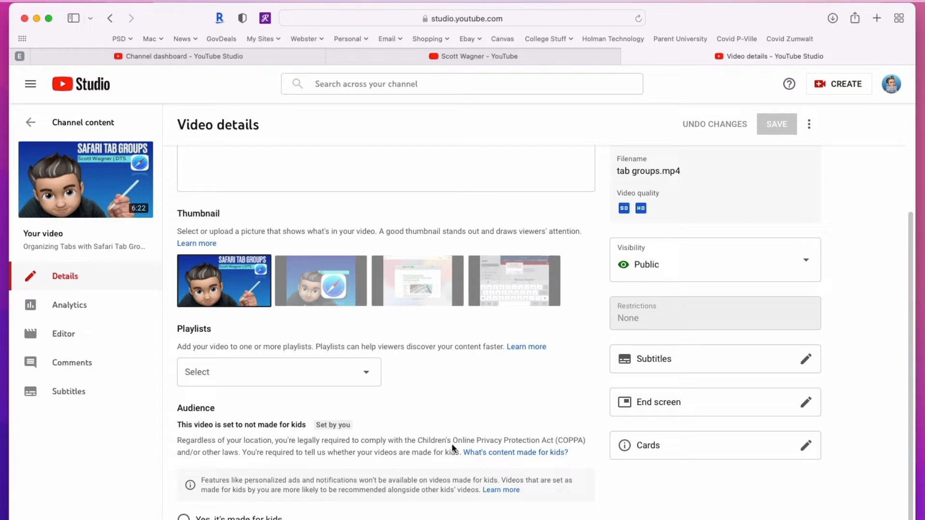
{"action": "mouse_move", "coordinate": [242, 214]}
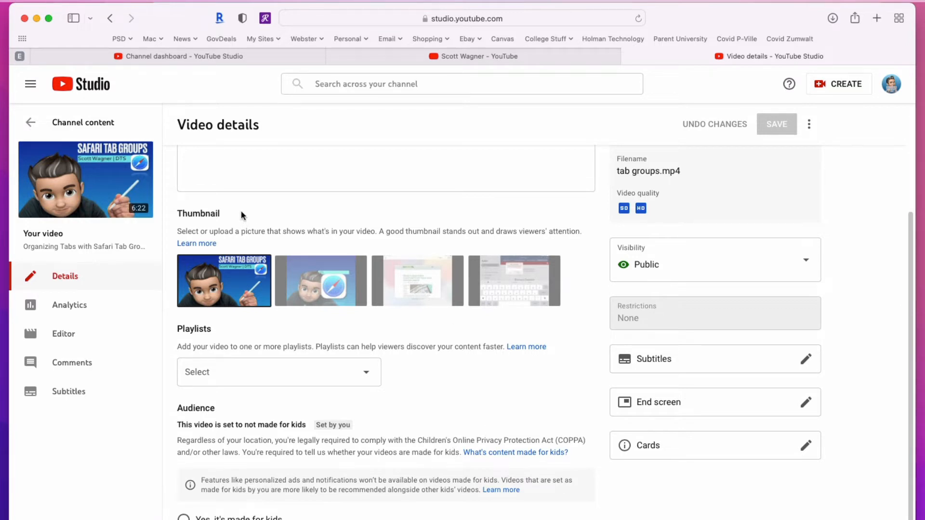
{"action": "left_click", "coordinate": [110, 19]}
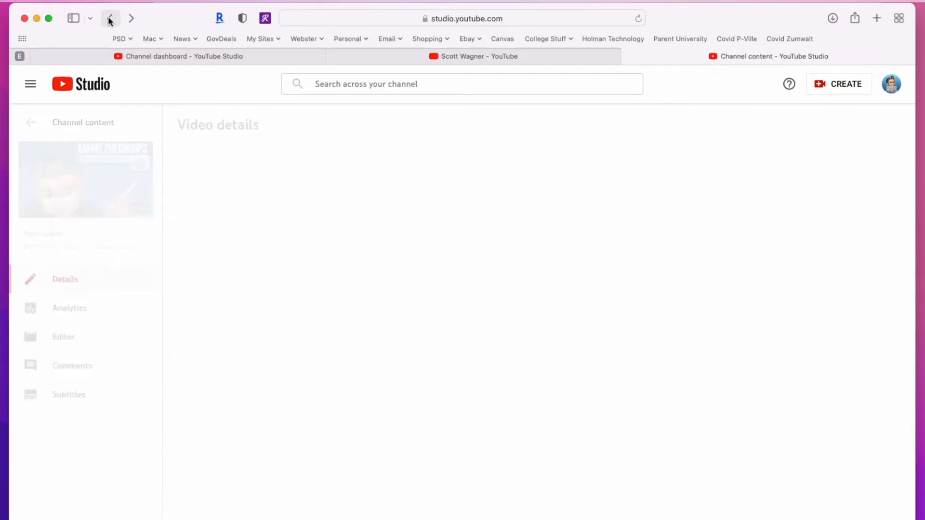
- View the Safari Tab Groups video's analytics and its Reach figures: 16 impressions, one view
{"action": "left_click", "coordinate": [110, 19]}
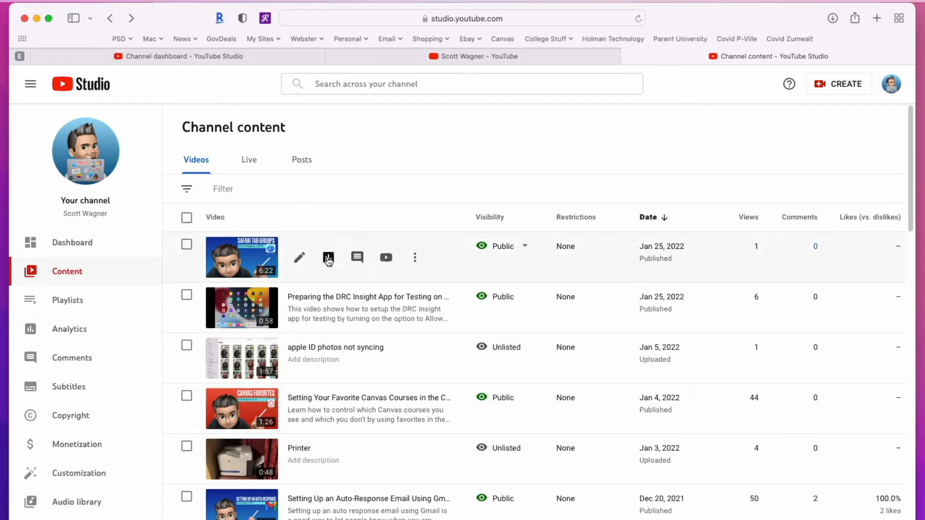
{"action": "mouse_move", "coordinate": [328, 258]}
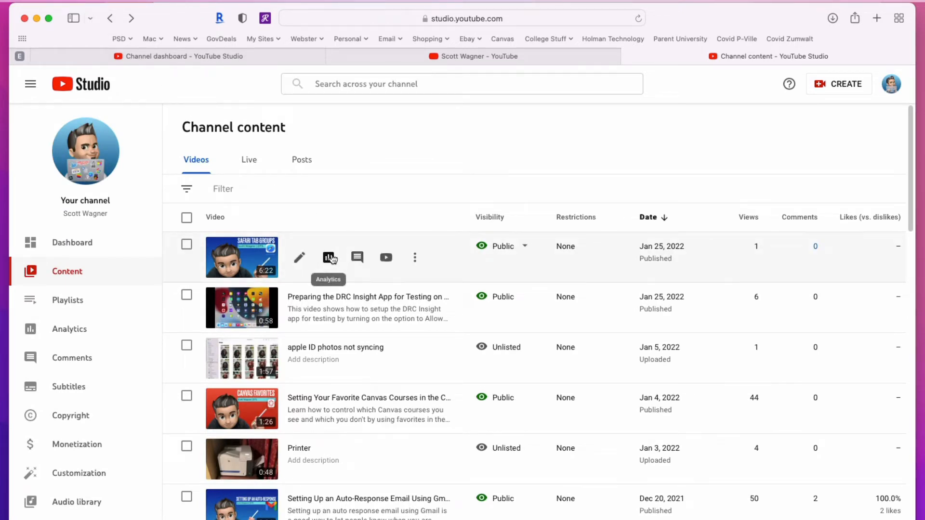
{"action": "left_click", "coordinate": [330, 257]}
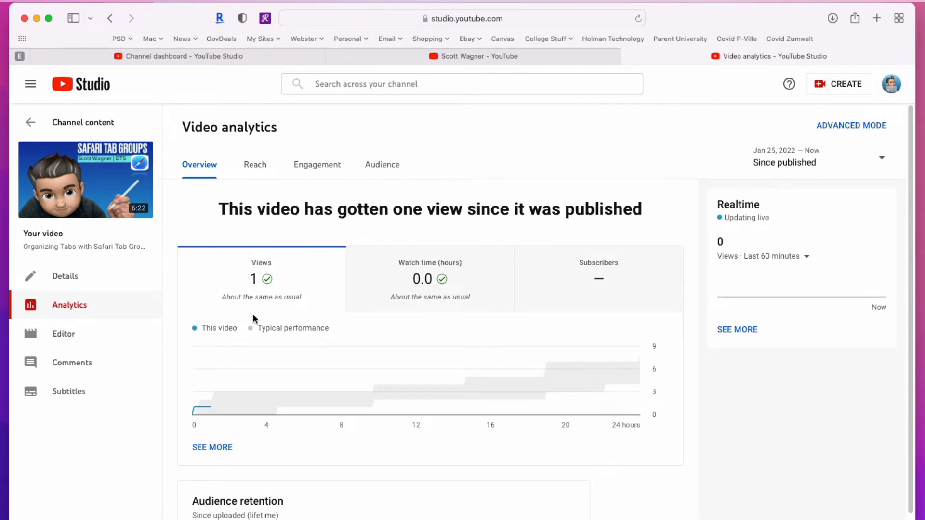
{"action": "mouse_move", "coordinate": [217, 428]}
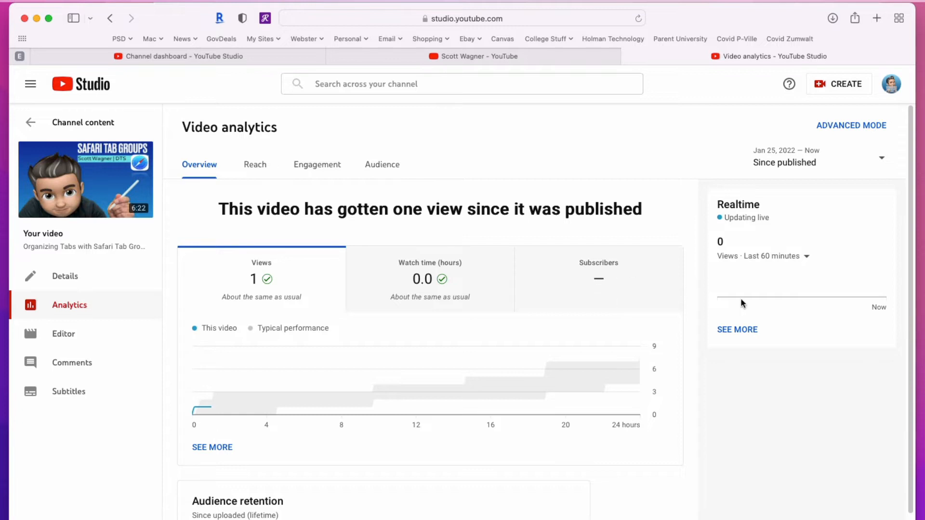
{"action": "scroll", "scroll_direction": "down", "scroll_amount": 3}
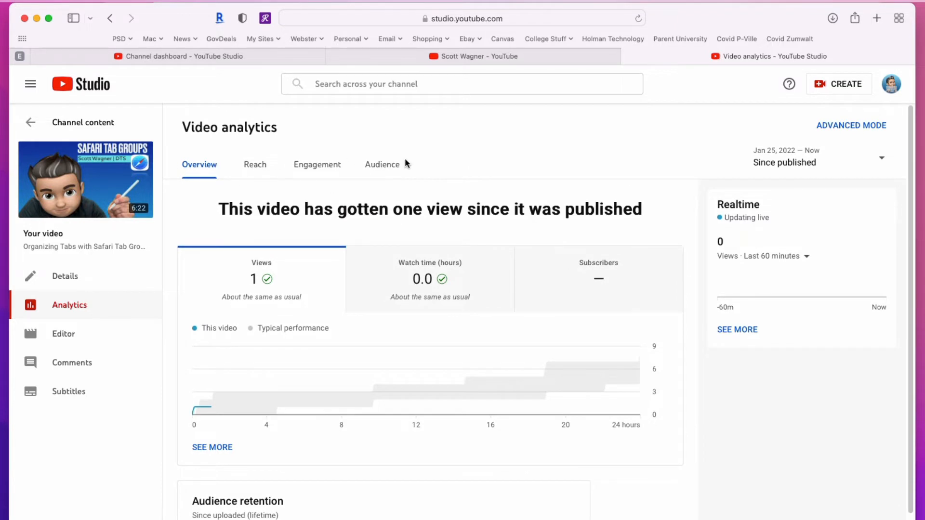
{"action": "left_click", "coordinate": [254, 165]}
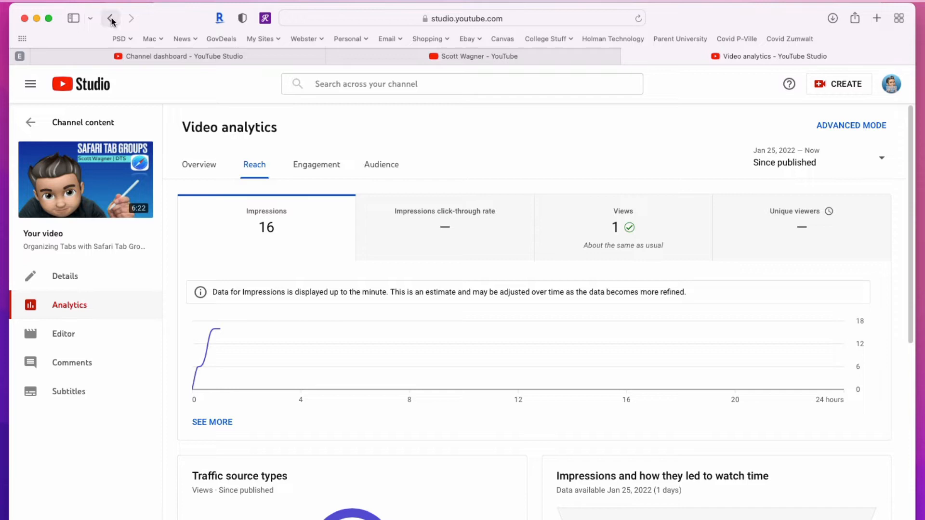
- Return from the video's analytics overview to the channel's content list of uploaded videos
{"action": "left_click", "coordinate": [198, 164]}
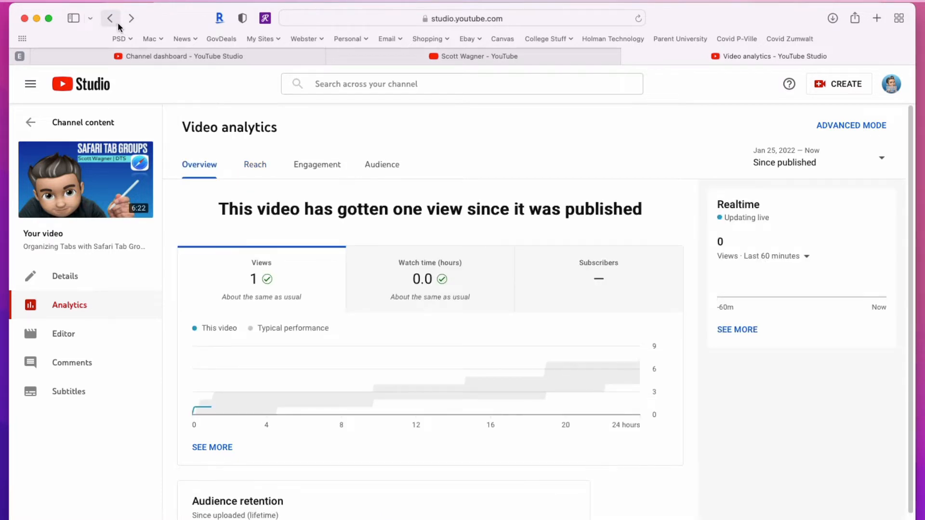
{"action": "left_click", "coordinate": [110, 17]}
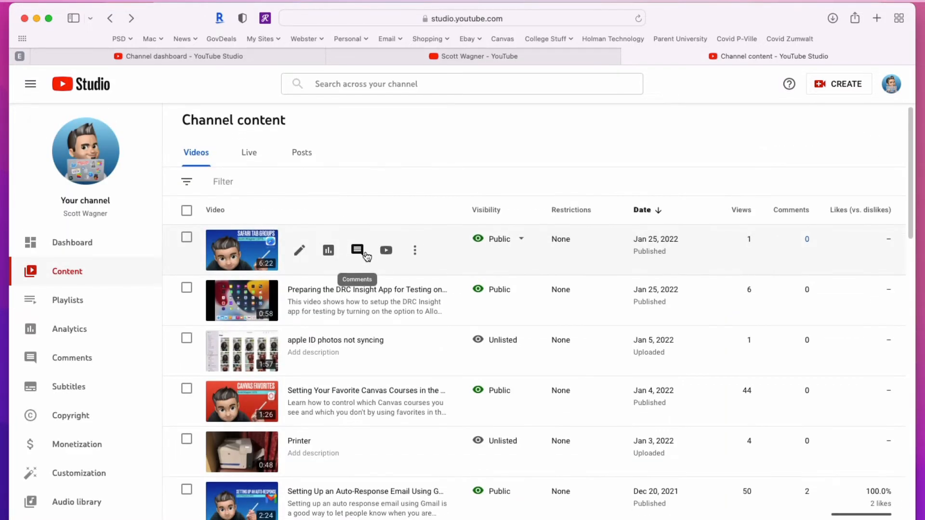
{"action": "scroll", "scroll_direction": "down", "scroll_amount": 3}
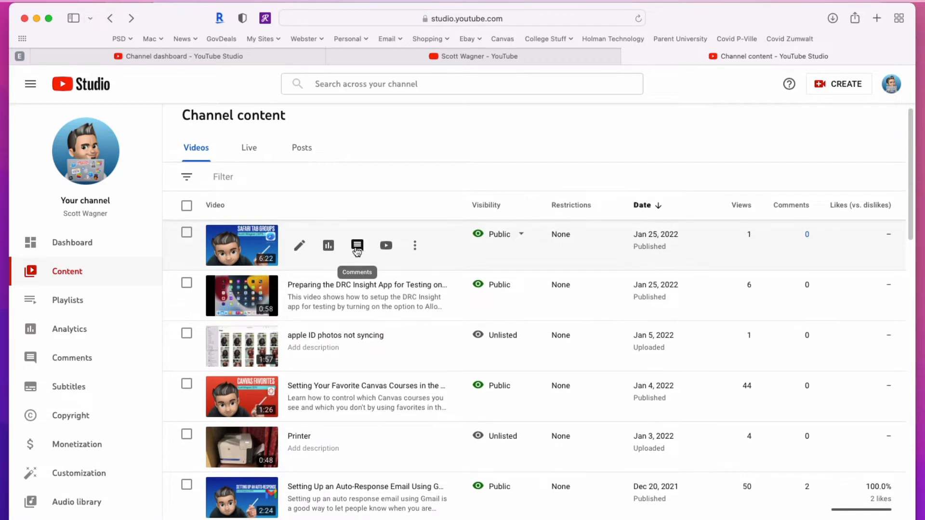
{"action": "mouse_move", "coordinate": [353, 246]}
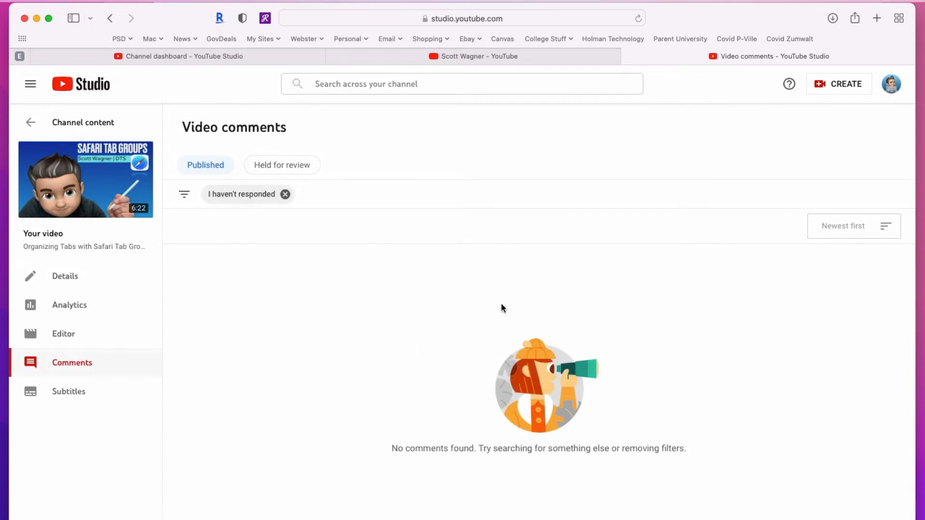
{"action": "mouse_move", "coordinate": [298, 173]}
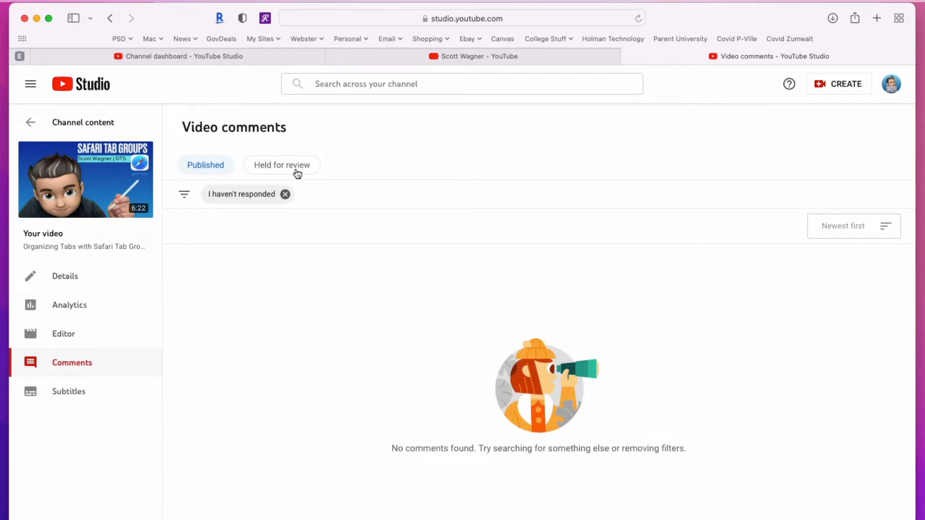
{"action": "mouse_move", "coordinate": [278, 157]}
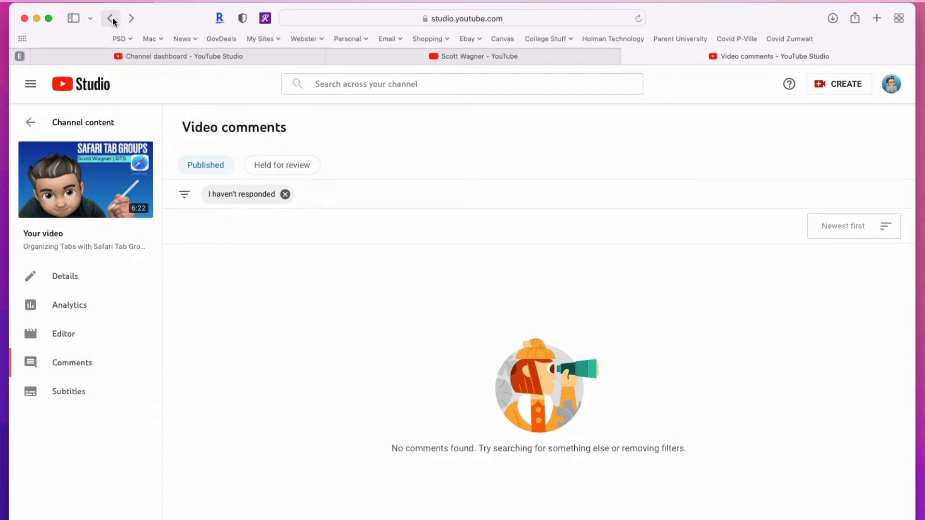
- Review the top video's Options menu entries: edit title and description, shareable link, promote, download, delete
{"action": "left_click", "coordinate": [110, 18]}
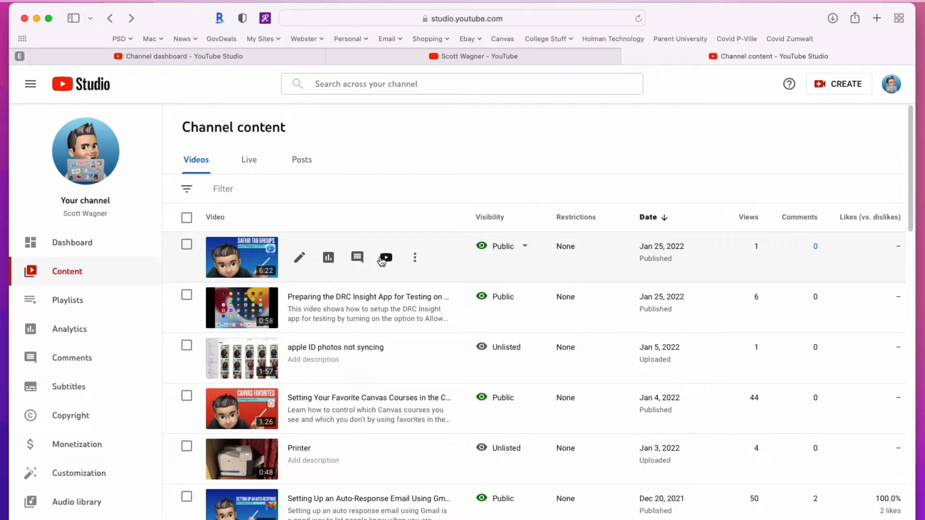
{"action": "mouse_move", "coordinate": [386, 258]}
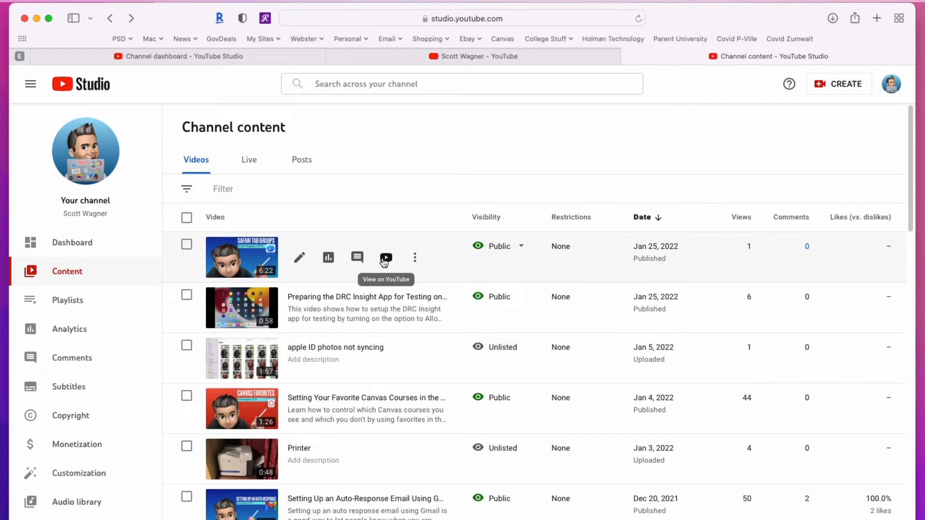
{"action": "mouse_move", "coordinate": [417, 258]}
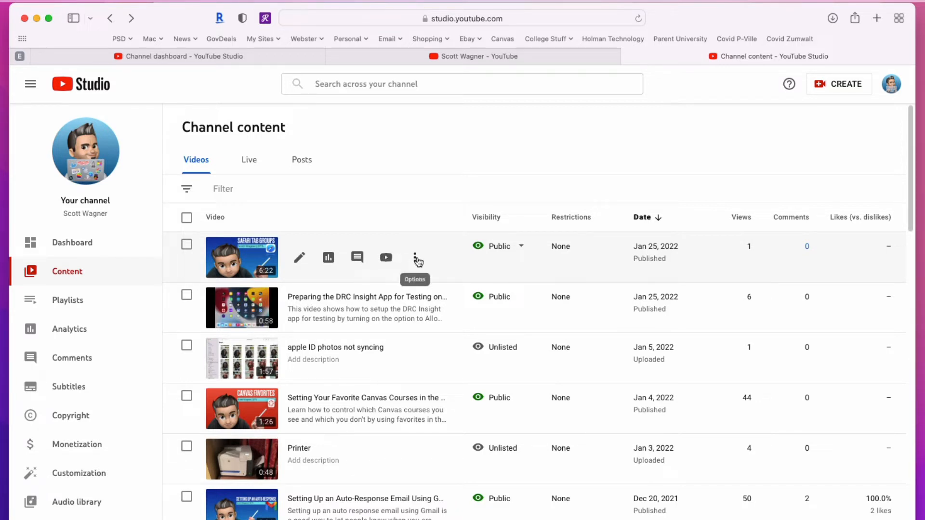
{"action": "left_click", "coordinate": [417, 259]}
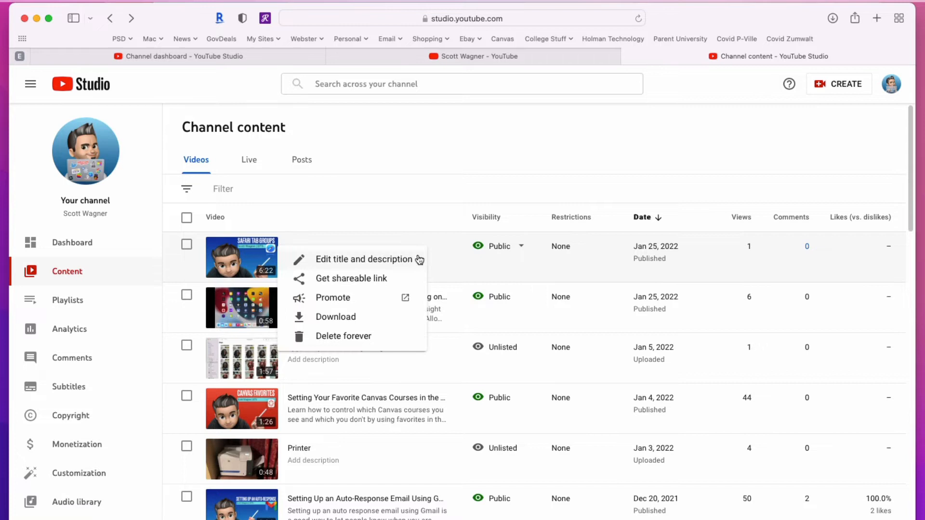
{"action": "mouse_move", "coordinate": [366, 266]}
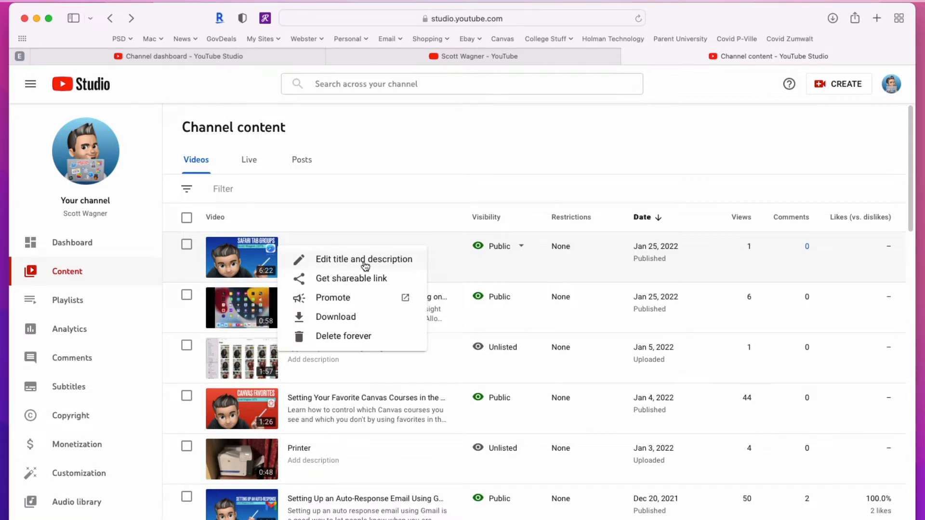
{"action": "left_click", "coordinate": [364, 259]}
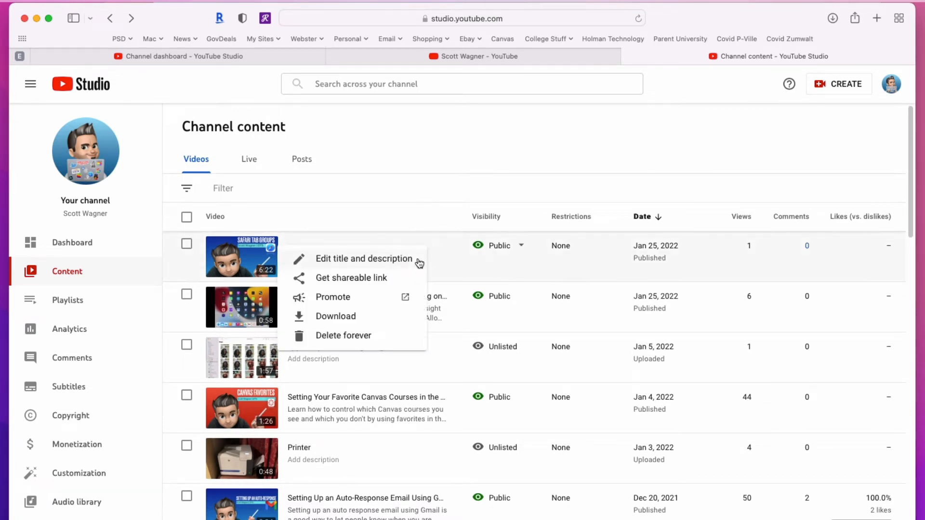
{"action": "mouse_move", "coordinate": [295, 323]}
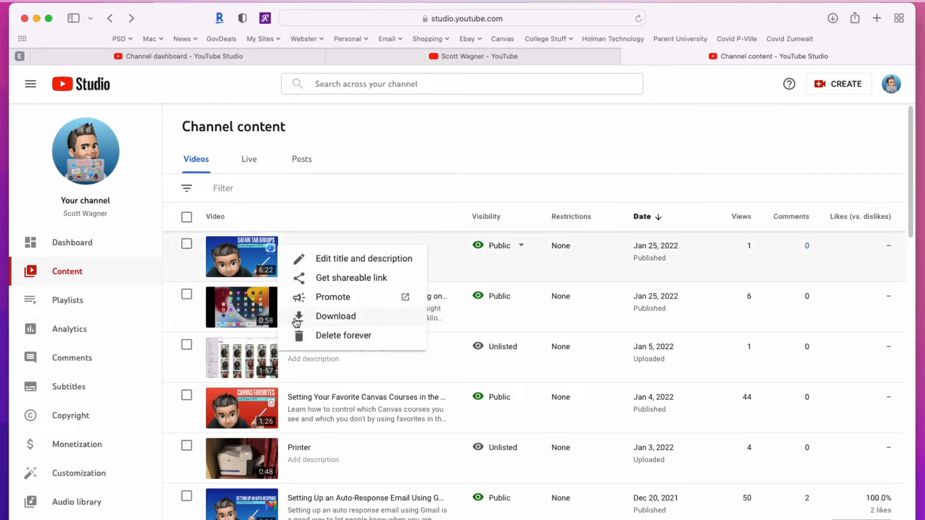
{"action": "mouse_move", "coordinate": [367, 319]}
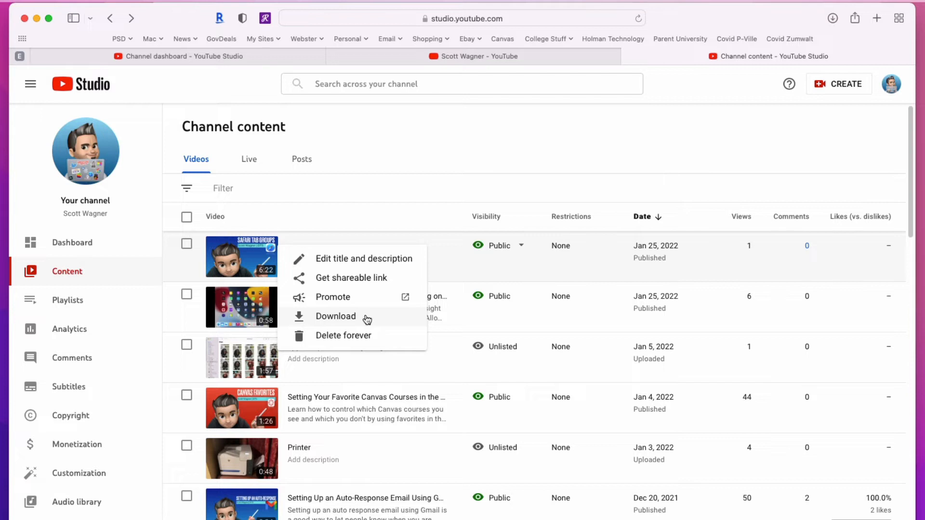
{"action": "mouse_move", "coordinate": [369, 339]}
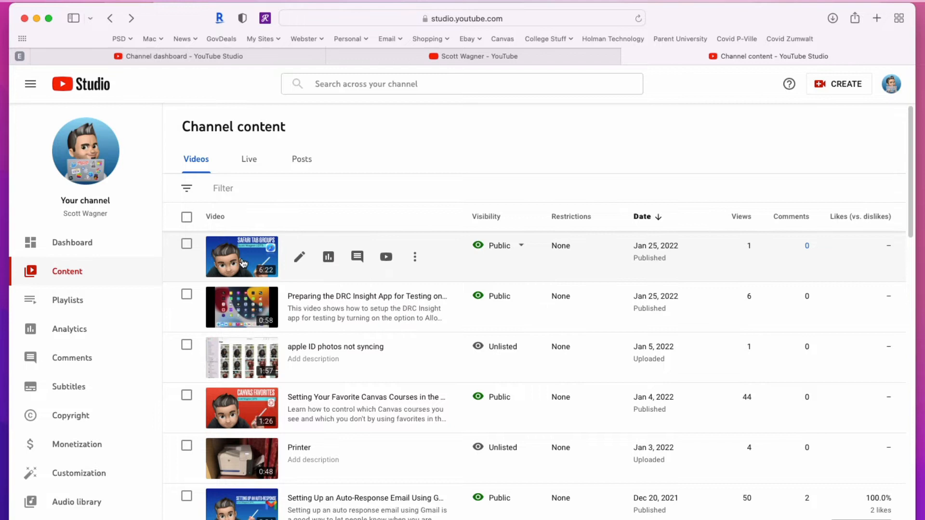
- Compare Schedule and Save or publish visibility choices for the top video, then cancel leaving it Public
{"action": "left_click", "coordinate": [498, 245]}
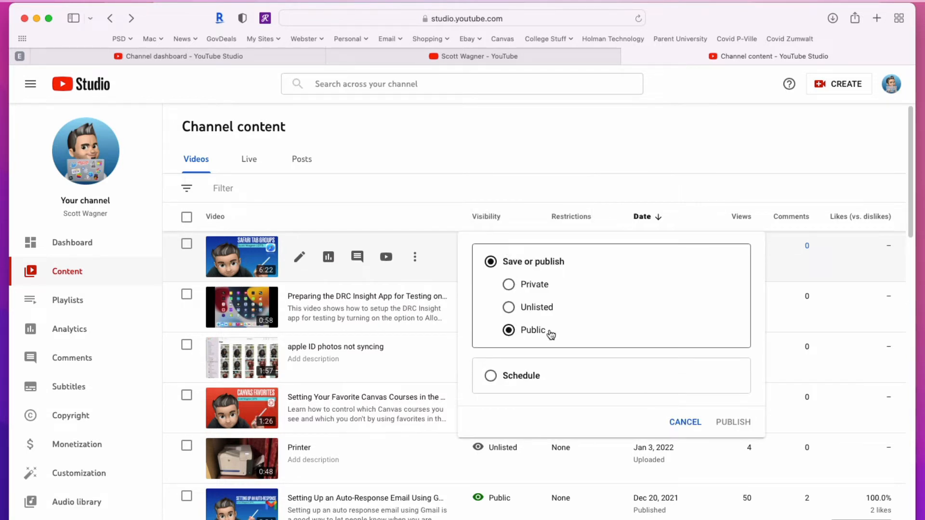
{"action": "mouse_move", "coordinate": [497, 378]}
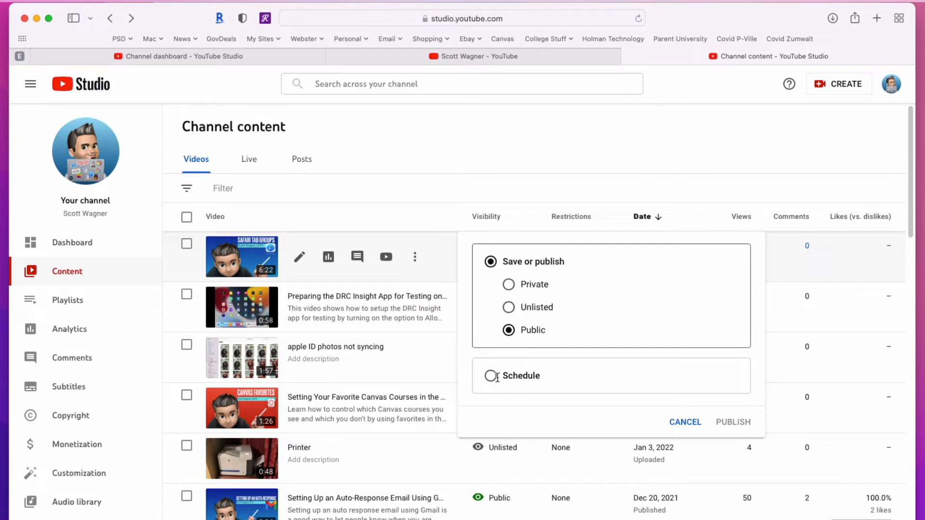
{"action": "left_click", "coordinate": [492, 376]}
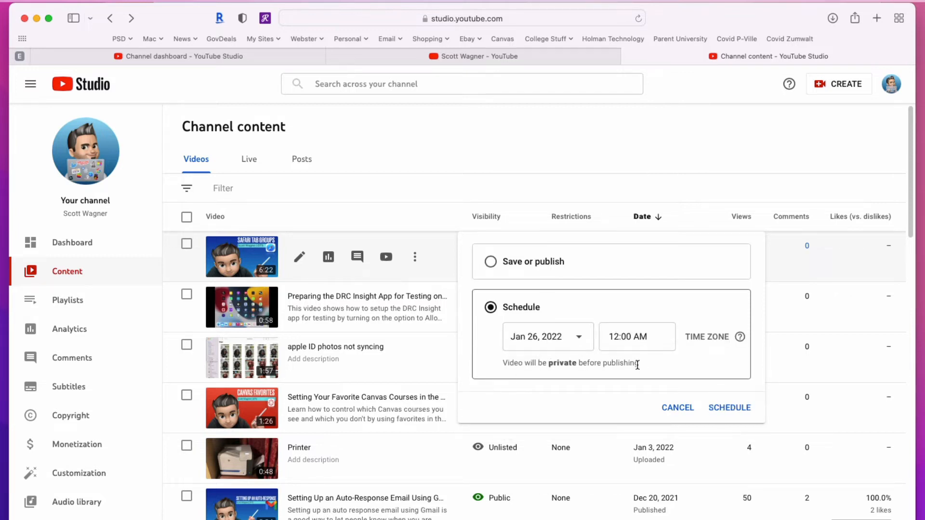
{"action": "mouse_move", "coordinate": [649, 374]}
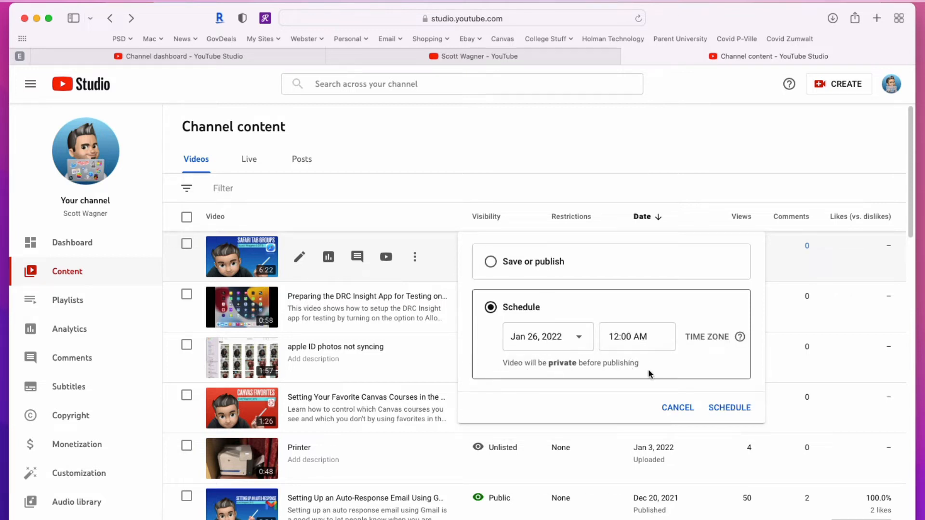
{"action": "left_click", "coordinate": [490, 261]}
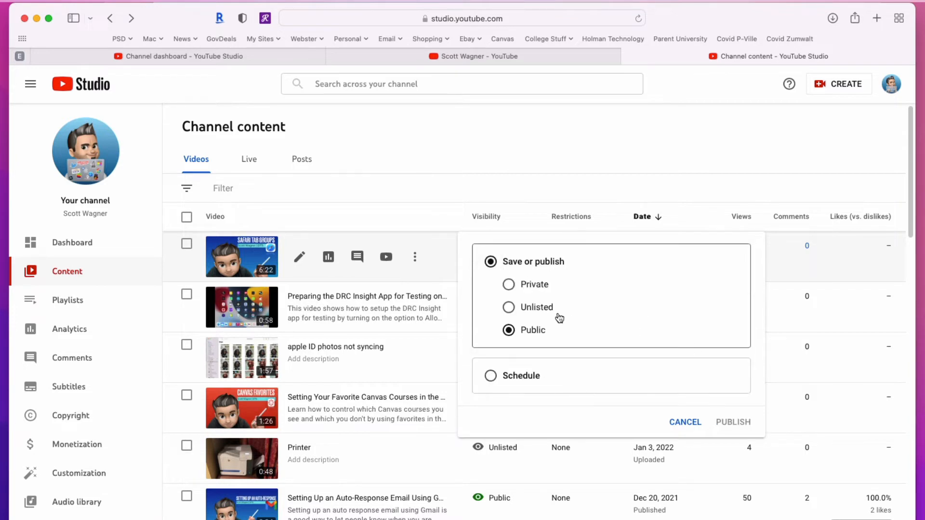
{"action": "mouse_move", "coordinate": [550, 310]}
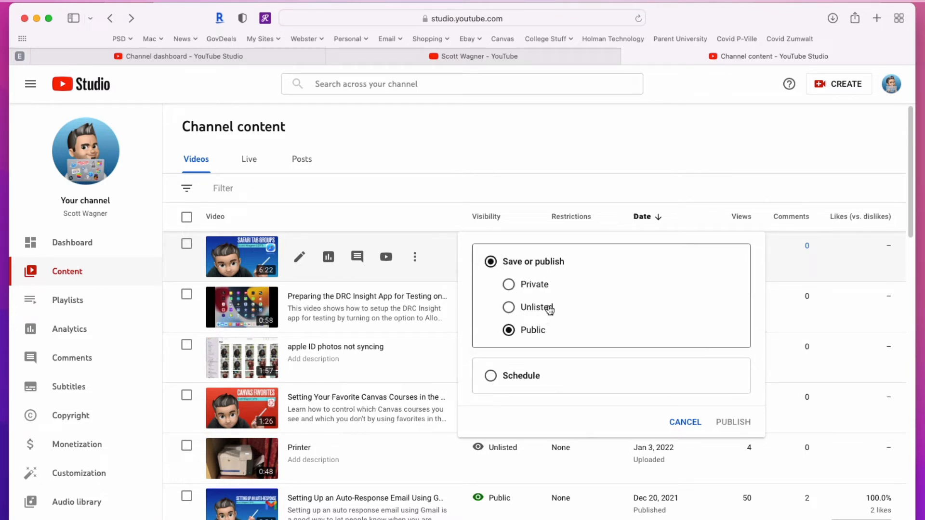
{"action": "left_click", "coordinate": [507, 284]}
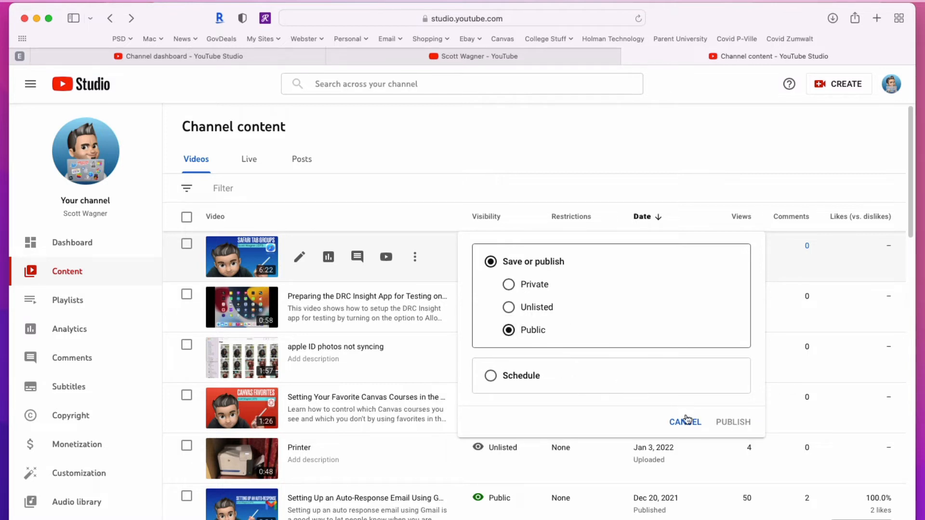
{"action": "left_click", "coordinate": [731, 422]}
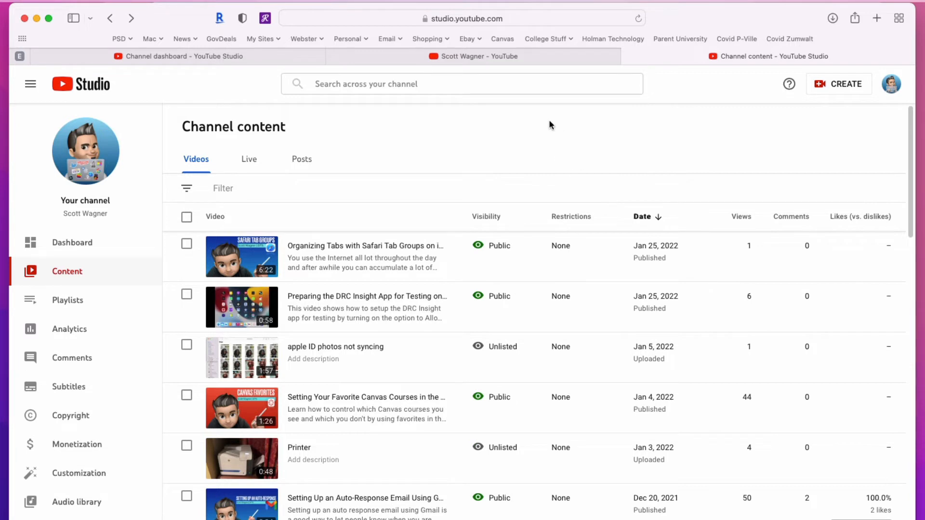
{"action": "mouse_move", "coordinate": [572, 164]}
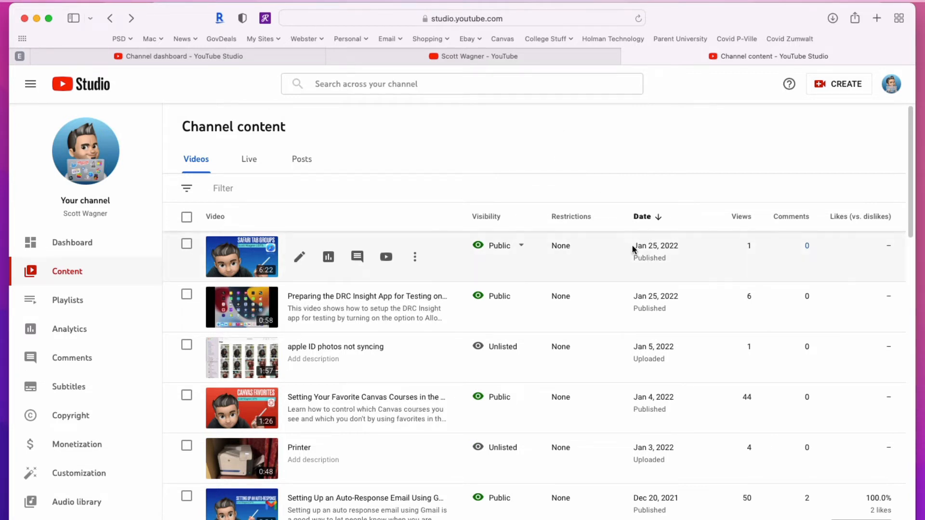
{"action": "mouse_move", "coordinate": [750, 254]}
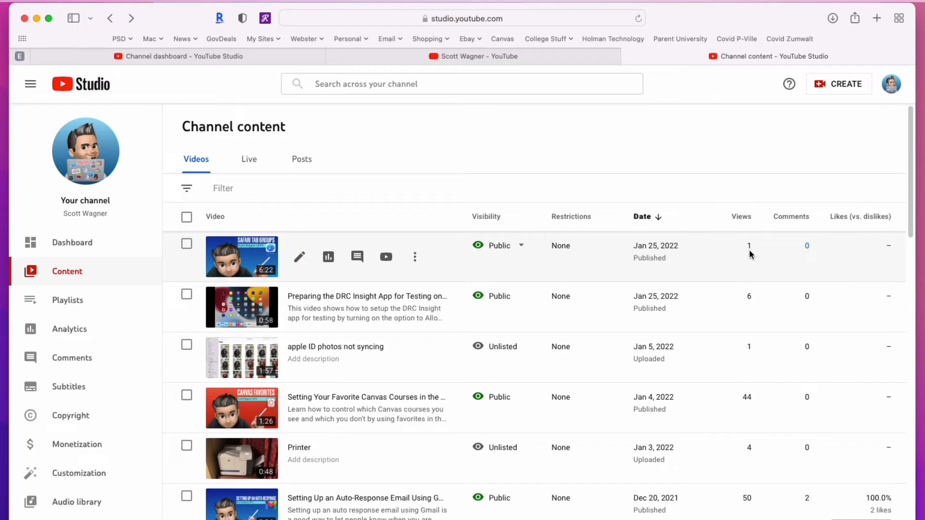
{"action": "mouse_move", "coordinate": [808, 244]}
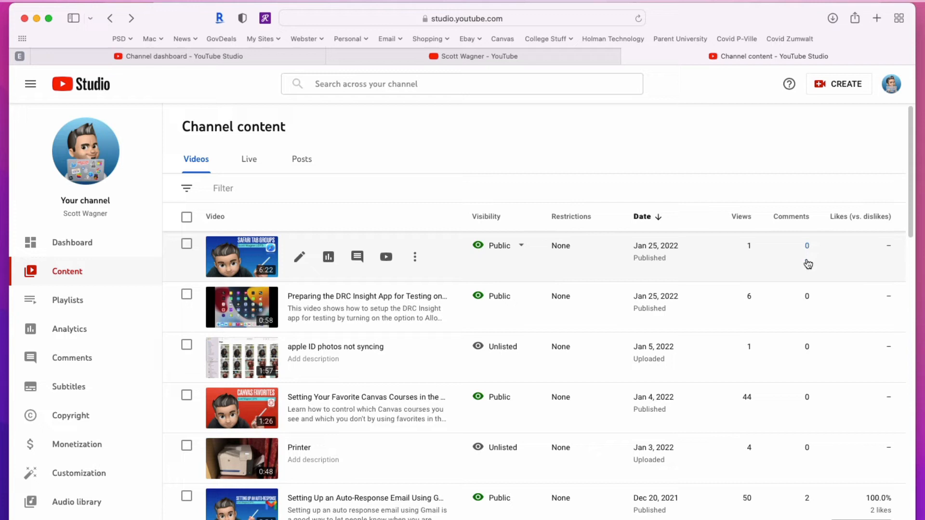
{"action": "mouse_move", "coordinate": [880, 249]}
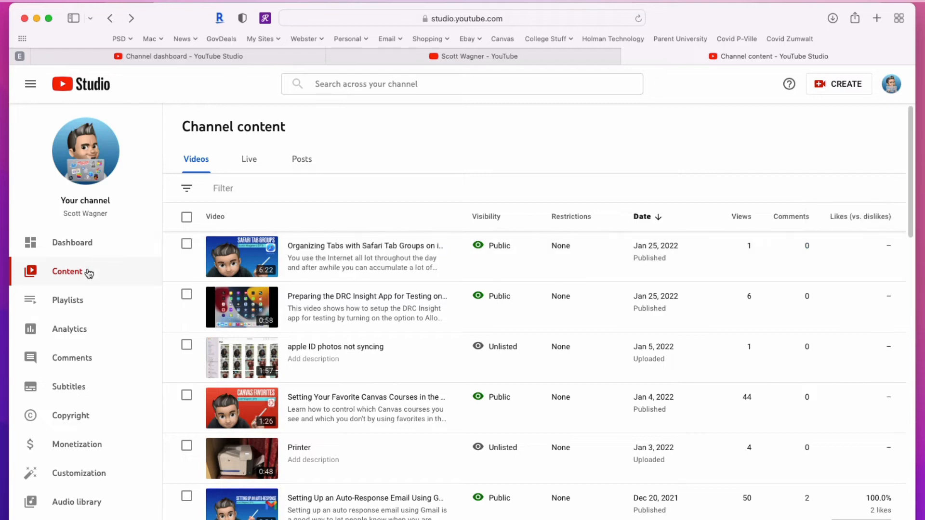
{"action": "mouse_move", "coordinate": [74, 303]}
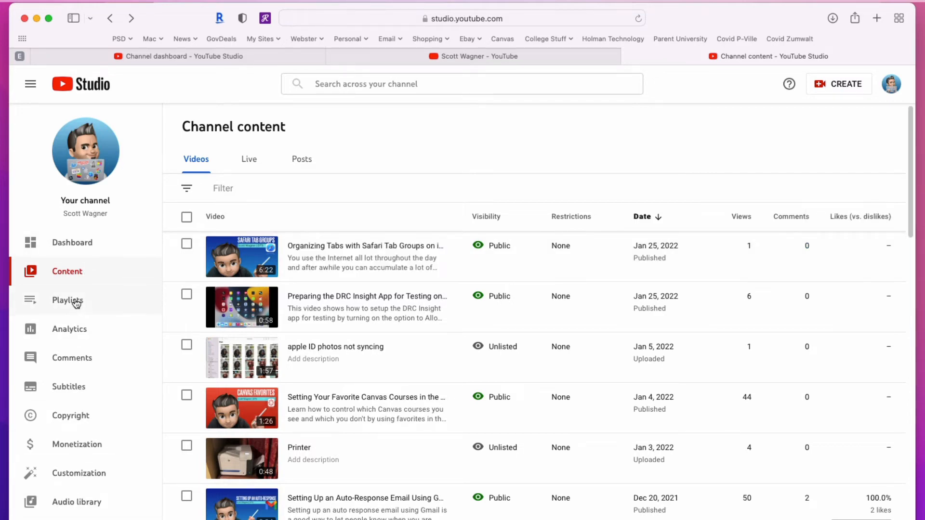
- List the channel's playlists, then view the Apple Classroom for iPad playlist on YouTube
{"action": "left_click", "coordinate": [67, 301]}
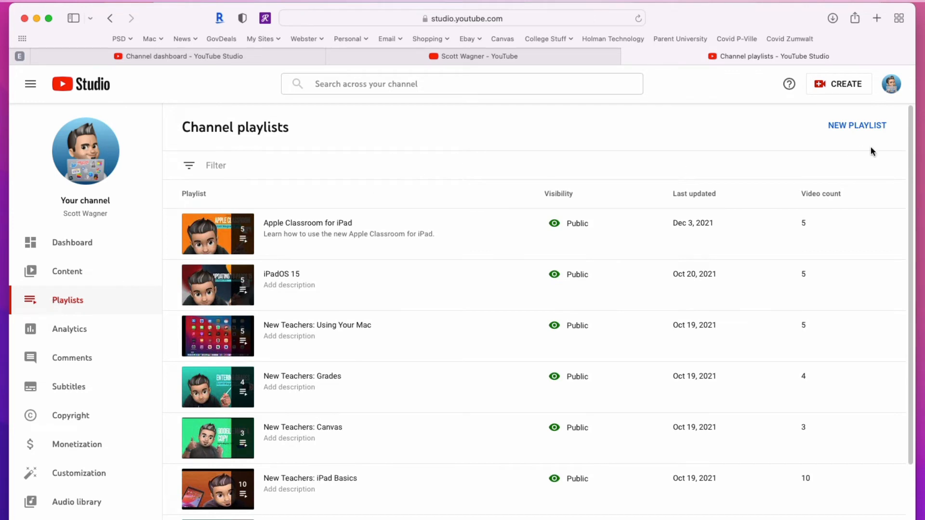
{"action": "mouse_move", "coordinate": [277, 292]}
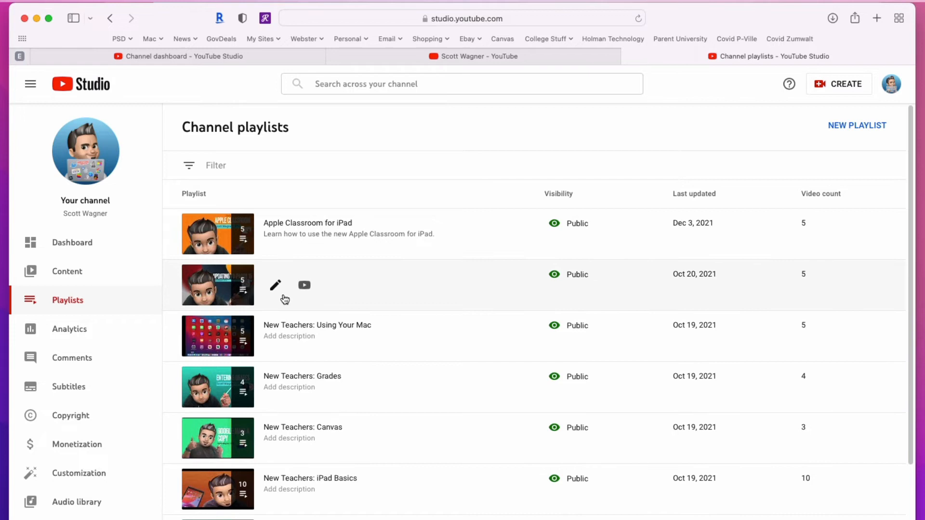
{"action": "left_click", "coordinate": [876, 18]}
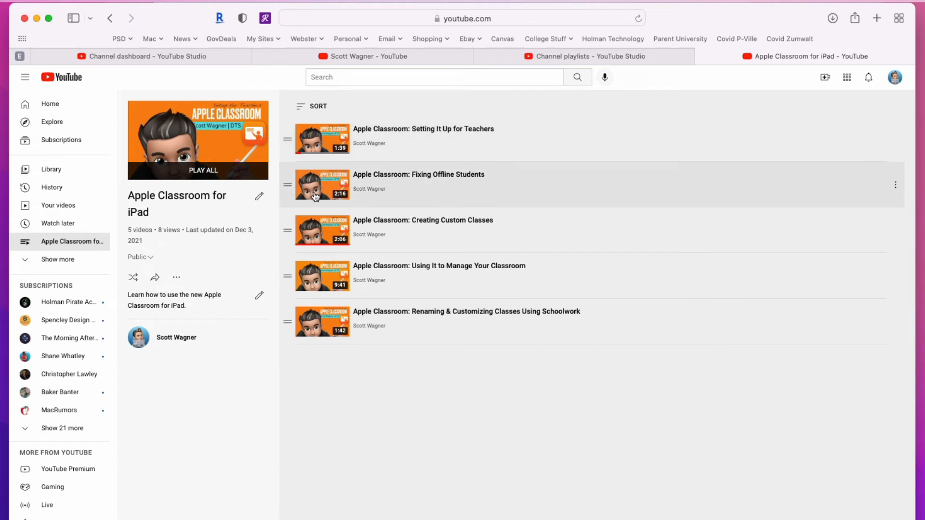
{"action": "mouse_move", "coordinate": [446, 356]}
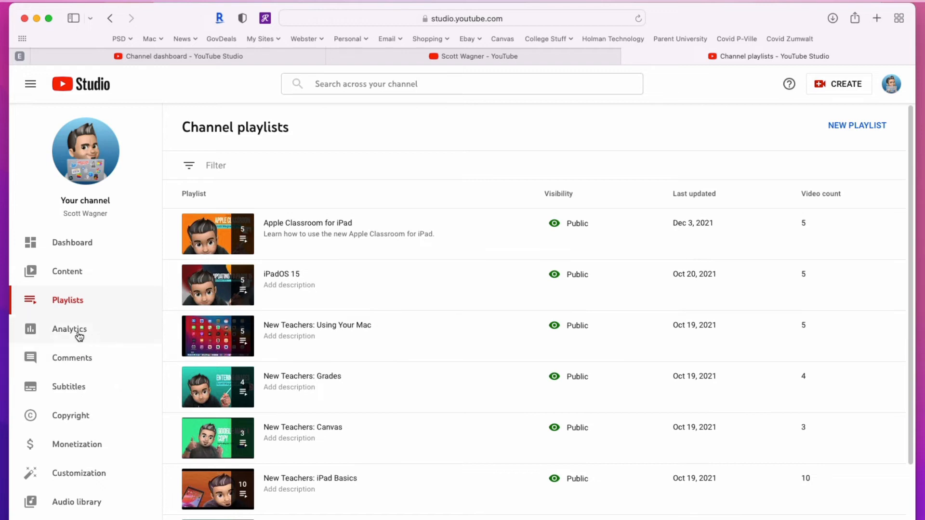
- Browse the channel Analytics overview: views, watch time, subscribers and top videos led by Installing Apps on the Apple TV
{"action": "left_click", "coordinate": [69, 329]}
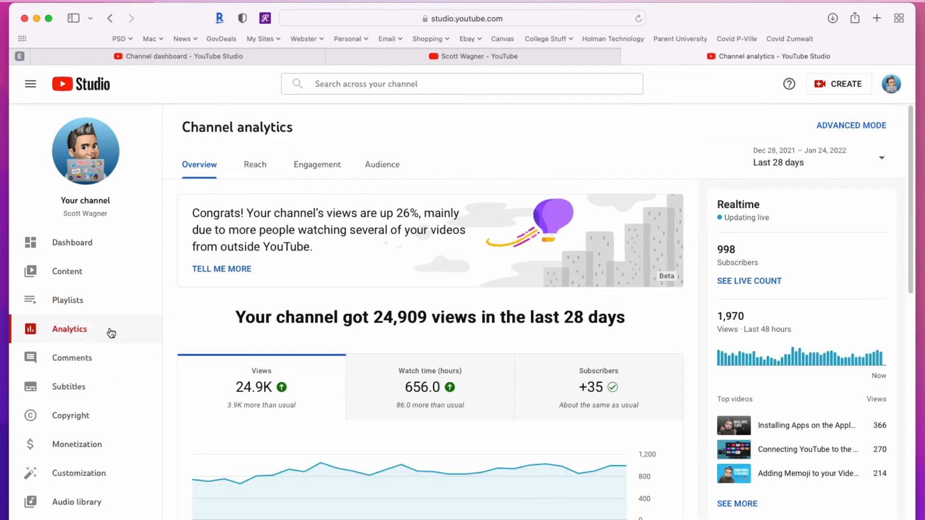
{"action": "mouse_move", "coordinate": [545, 465]}
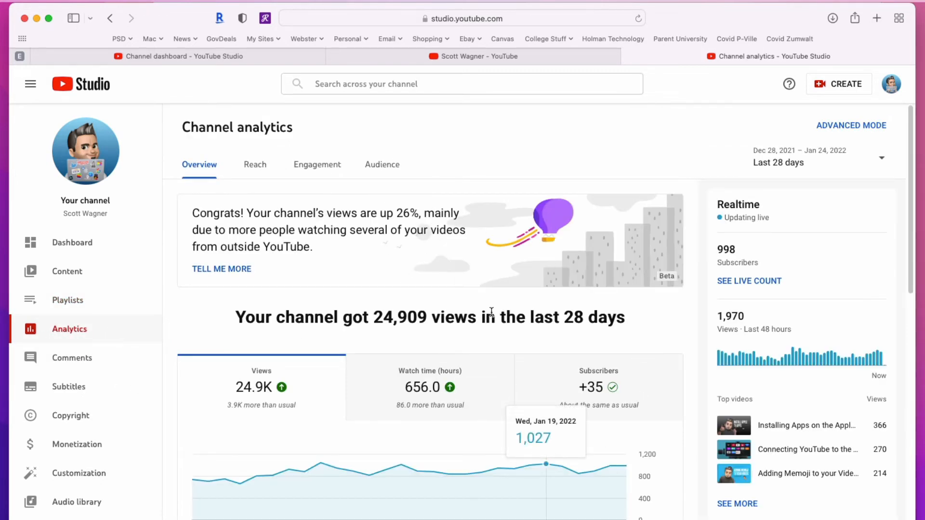
{"action": "scroll", "scroll_direction": "down", "scroll_amount": 3}
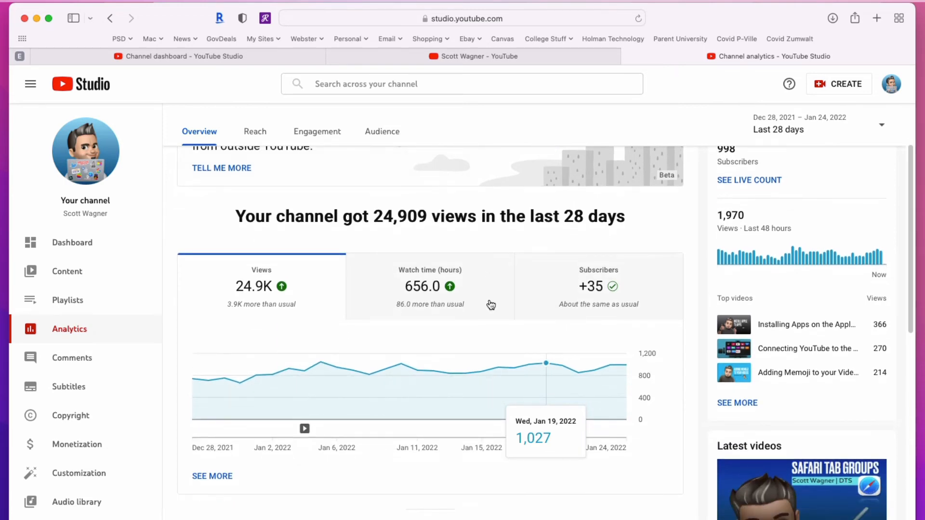
{"action": "scroll", "scroll_direction": "down", "scroll_amount": 3}
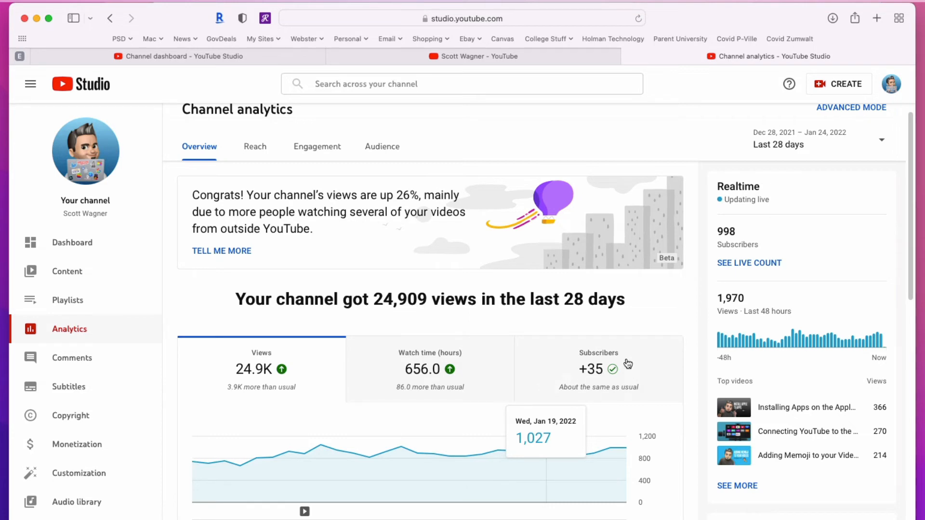
{"action": "mouse_move", "coordinate": [658, 360]}
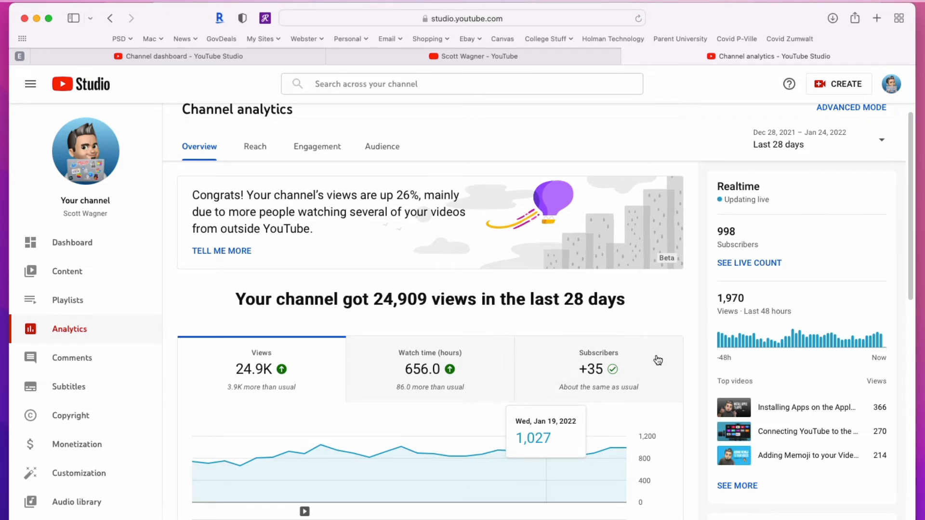
{"action": "mouse_move", "coordinate": [532, 388]}
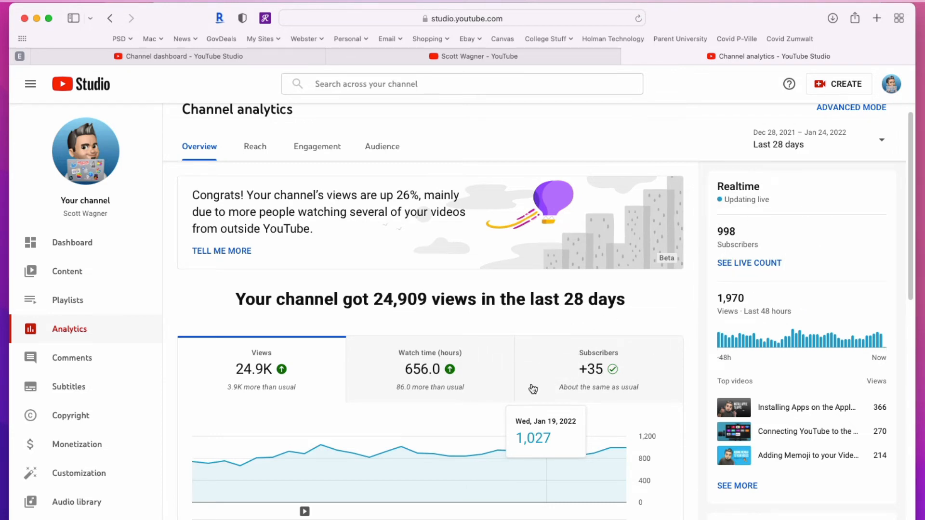
{"action": "scroll", "scroll_direction": "down", "scroll_amount": 3}
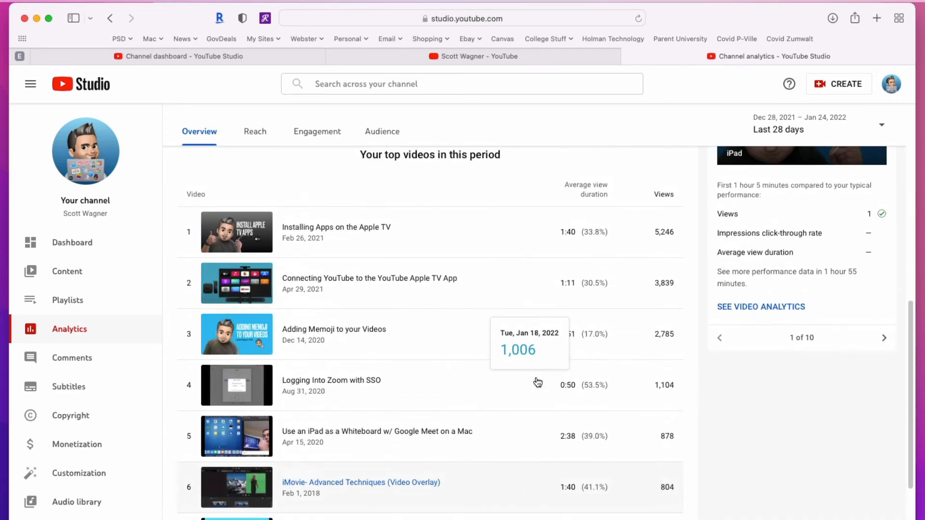
{"action": "scroll", "scroll_direction": "down", "scroll_amount": 3}
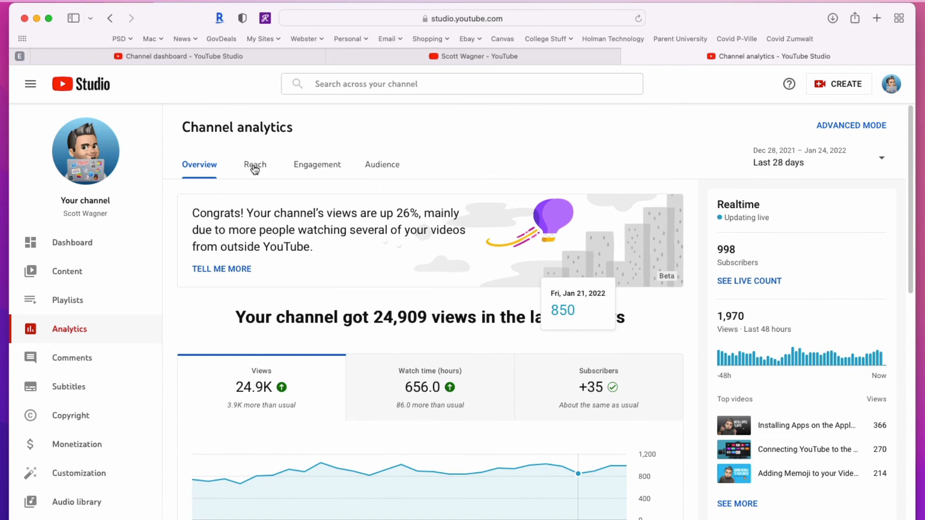
- Show Reach analytics with 123.4K impressions, 10.7% click-through rate and traffic sources led by YouTube search
{"action": "left_click", "coordinate": [254, 165]}
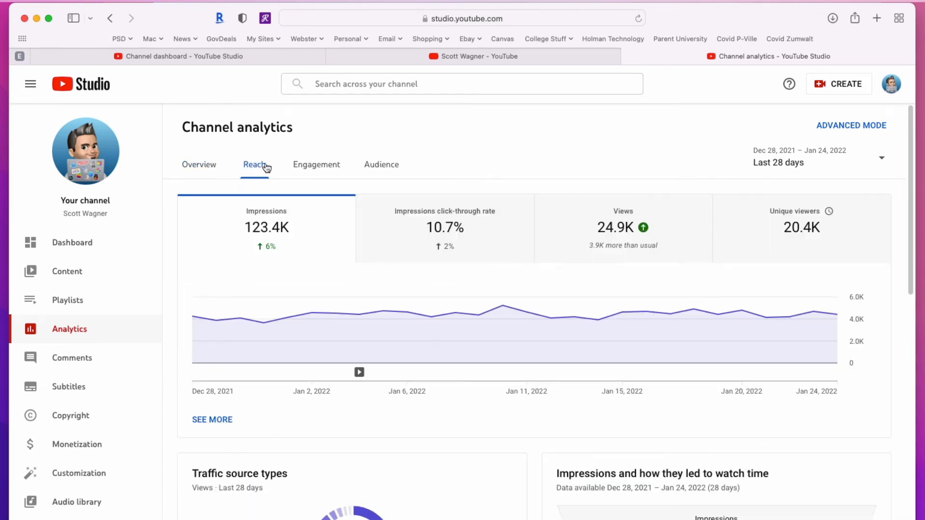
{"action": "scroll", "scroll_direction": "down", "scroll_amount": 3}
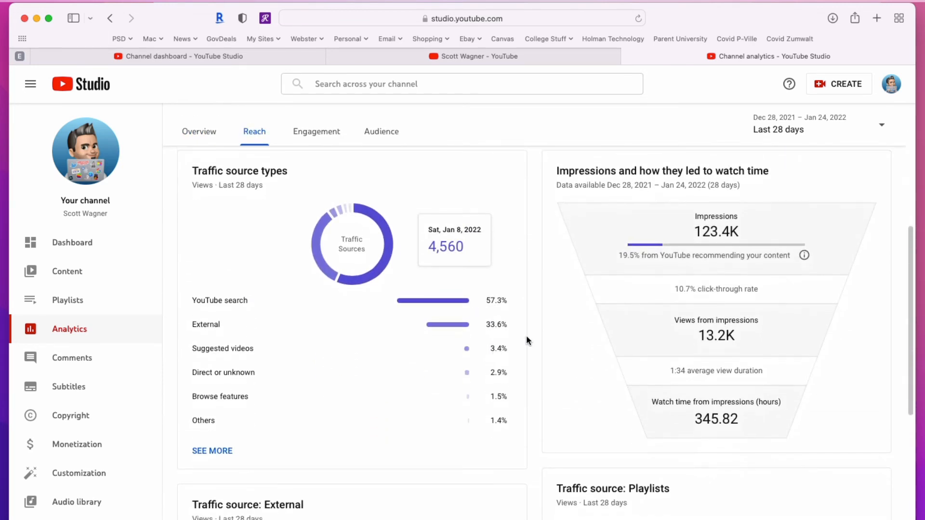
{"action": "scroll", "scroll_direction": "down", "scroll_amount": 3}
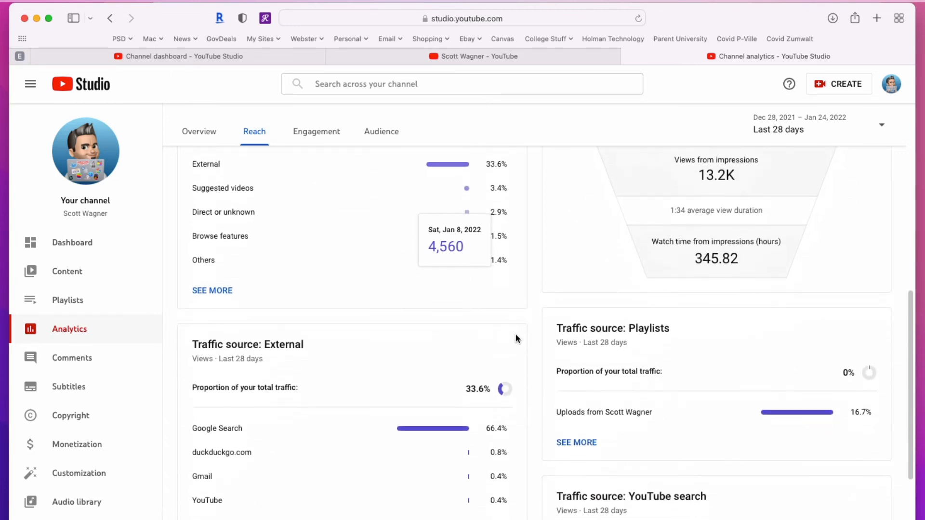
{"action": "scroll", "scroll_direction": "down", "scroll_amount": 3}
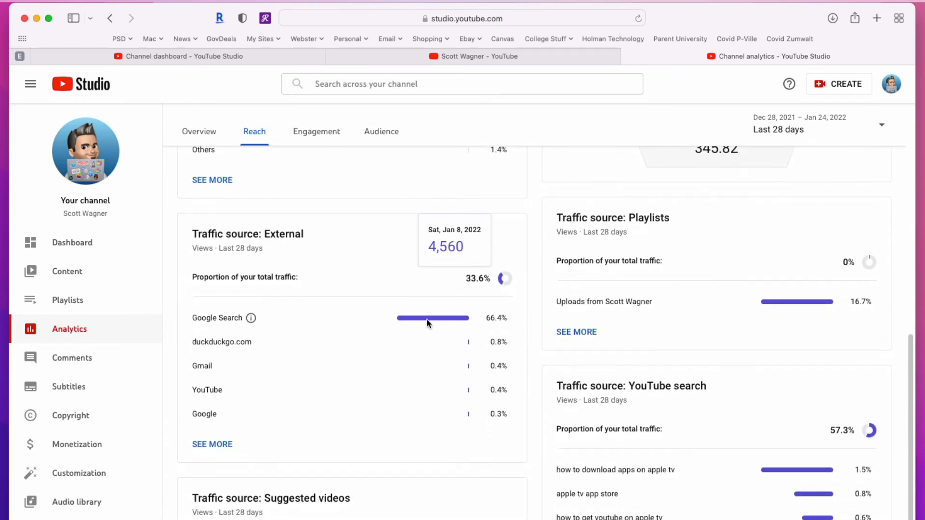
{"action": "mouse_move", "coordinate": [293, 377]}
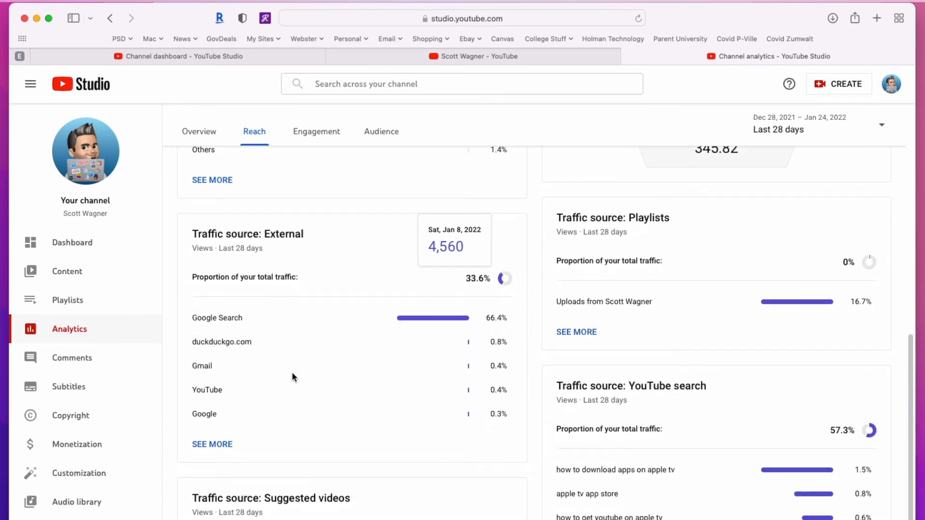
{"action": "scroll", "scroll_direction": "down", "scroll_amount": 3}
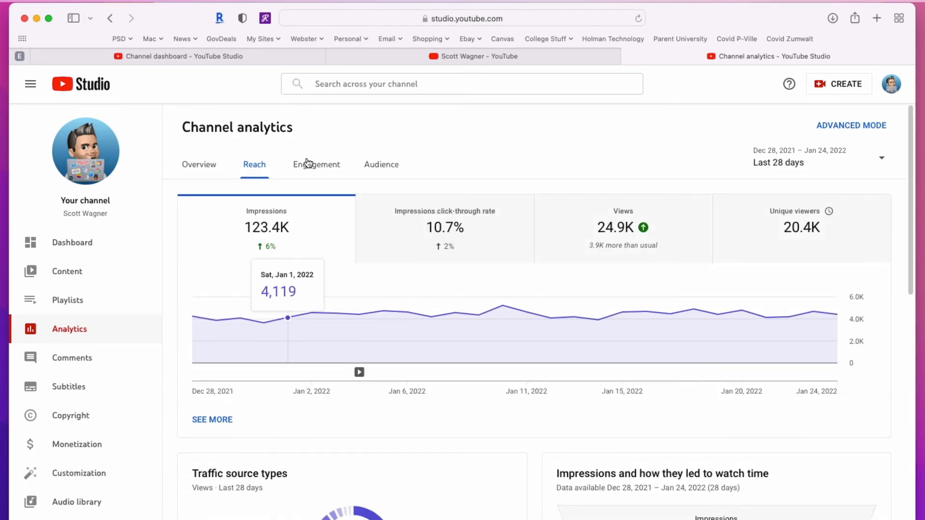
- Show Engagement analytics with 656.0 hours watch time and 1:34 average view duration
{"action": "left_click", "coordinate": [315, 165]}
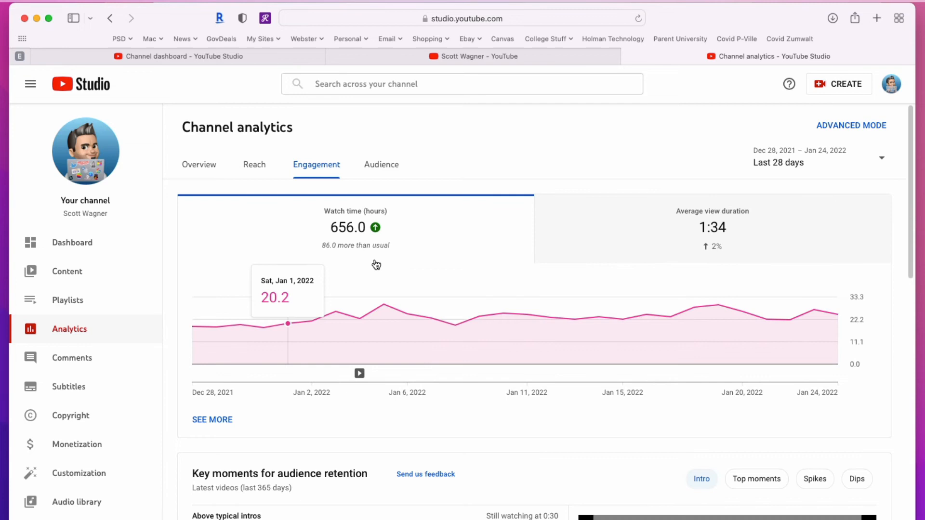
{"action": "mouse_move", "coordinate": [479, 317]}
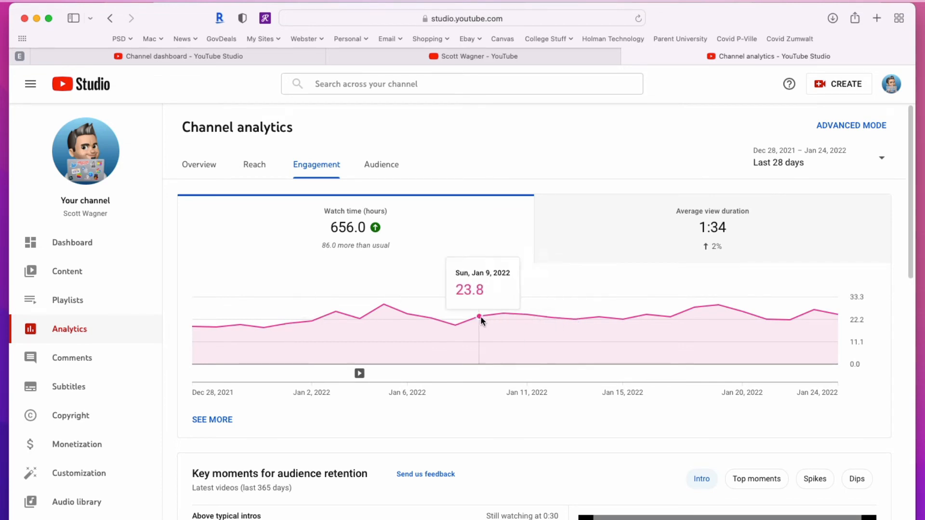
{"action": "mouse_move", "coordinate": [658, 316]}
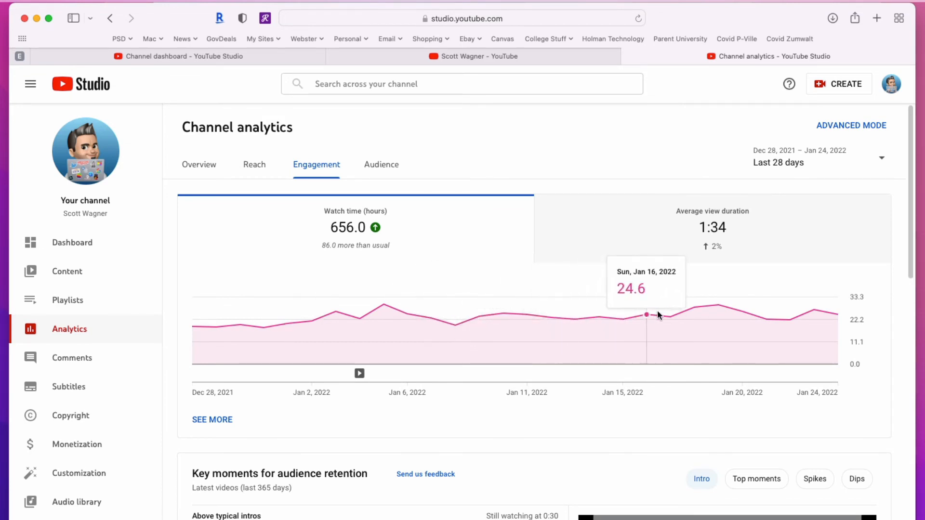
{"action": "mouse_move", "coordinate": [430, 318]}
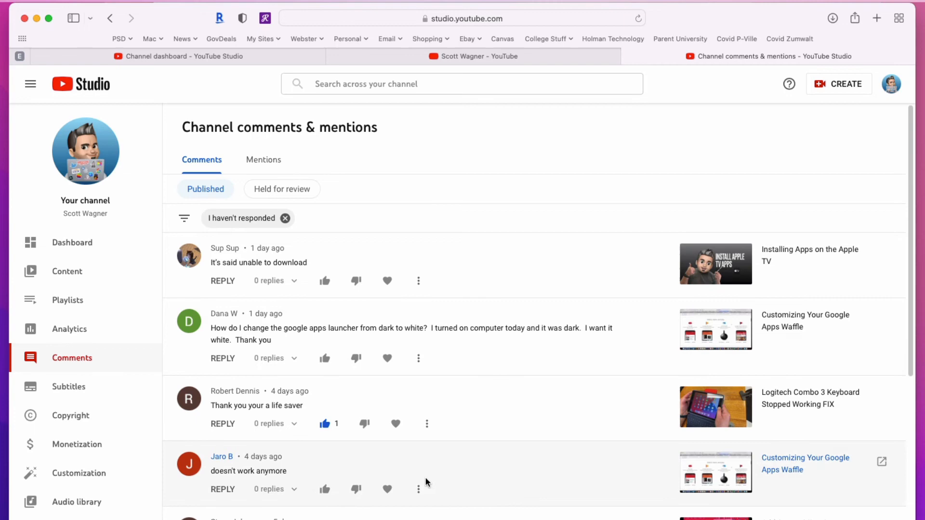
- Bring up moderation options (remove, report, hide user) for the 'Thank you your a life saver' comment
{"action": "scroll", "scroll_direction": "down", "scroll_amount": 3}
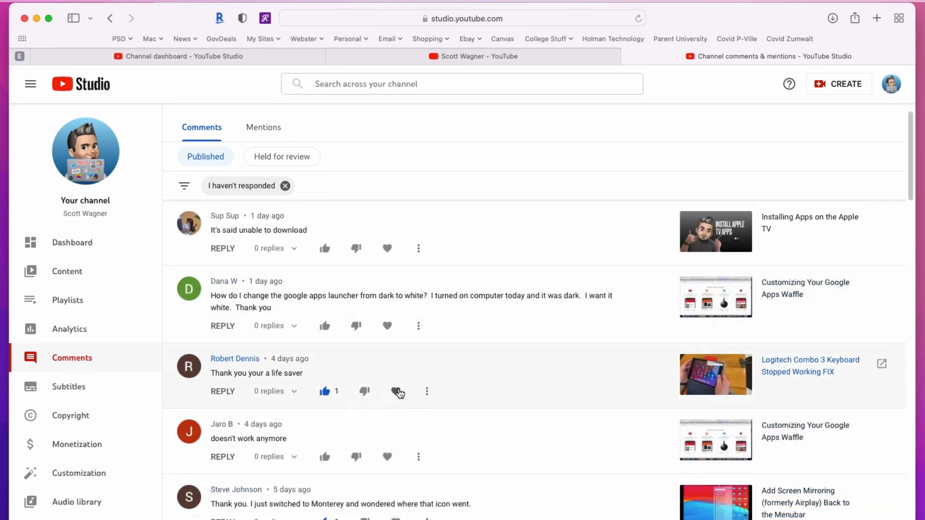
{"action": "left_click", "coordinate": [427, 391]}
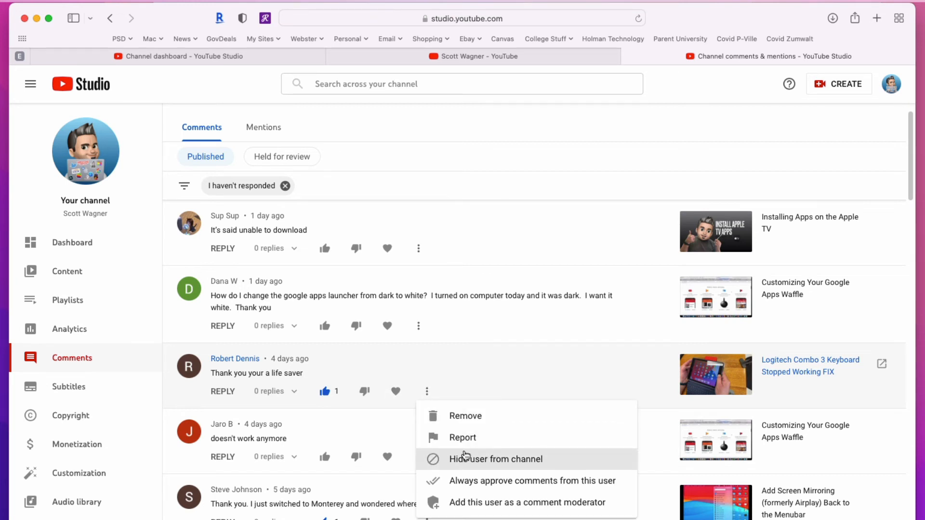
{"action": "mouse_move", "coordinate": [531, 480]}
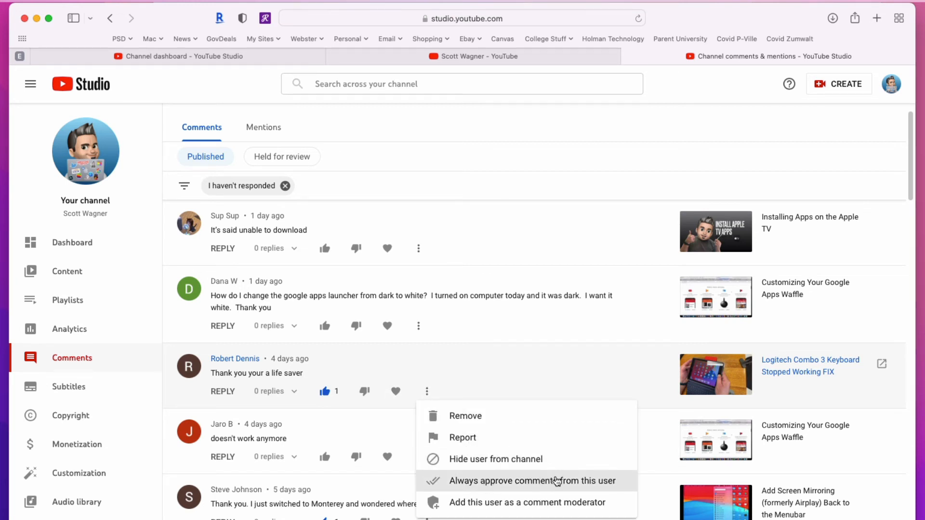
{"action": "mouse_move", "coordinate": [491, 488]}
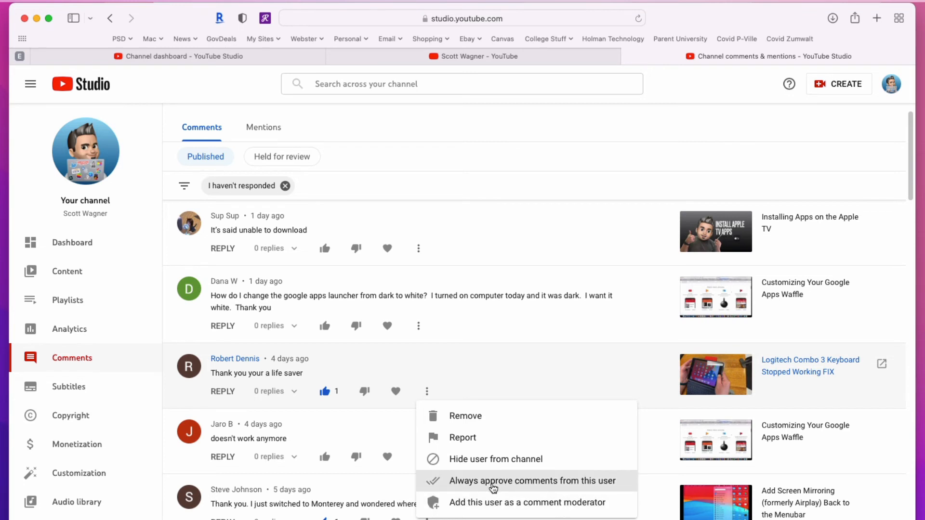
{"action": "mouse_move", "coordinate": [556, 487]}
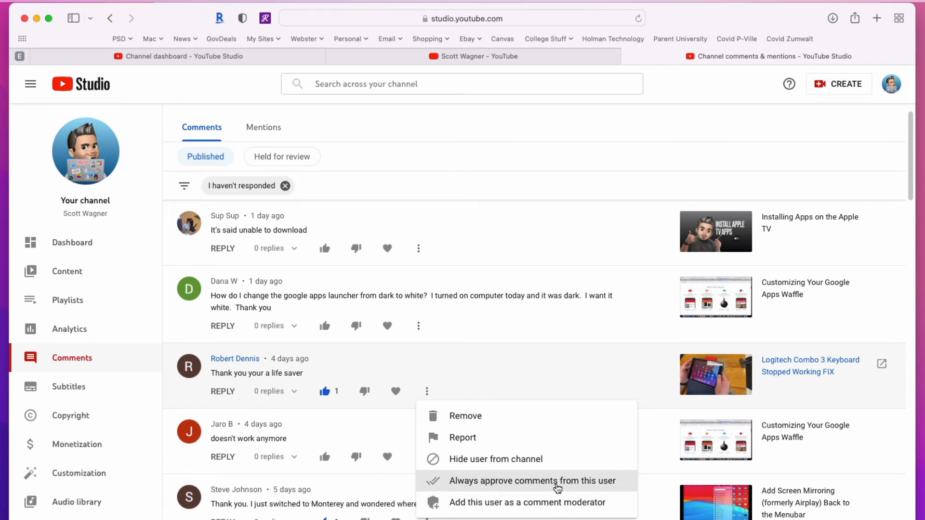
{"action": "mouse_move", "coordinate": [555, 486]}
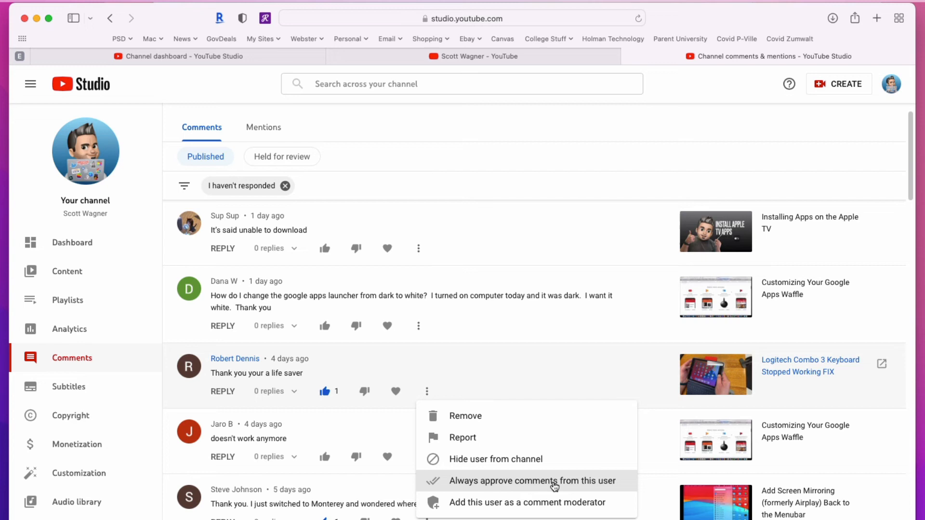
{"action": "mouse_move", "coordinate": [526, 357]}
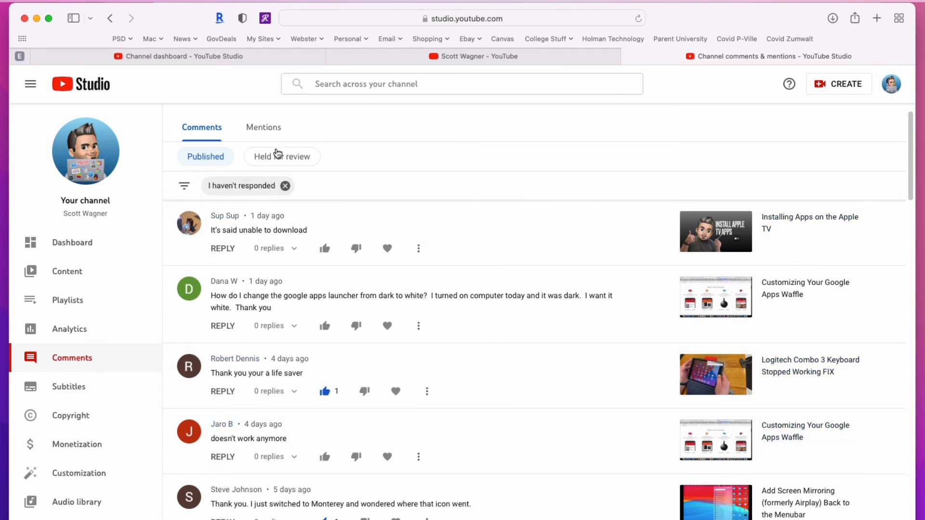
{"action": "mouse_move", "coordinate": [323, 159]}
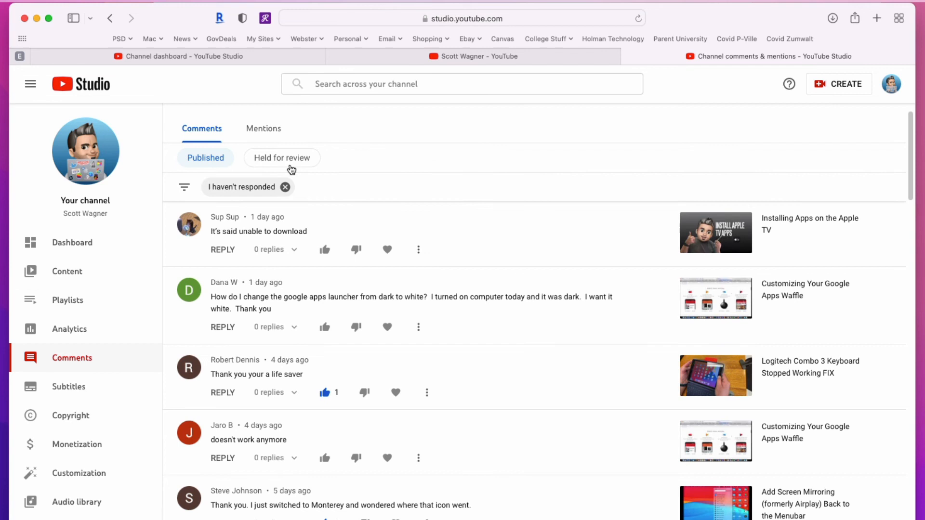
{"action": "mouse_move", "coordinate": [294, 162]}
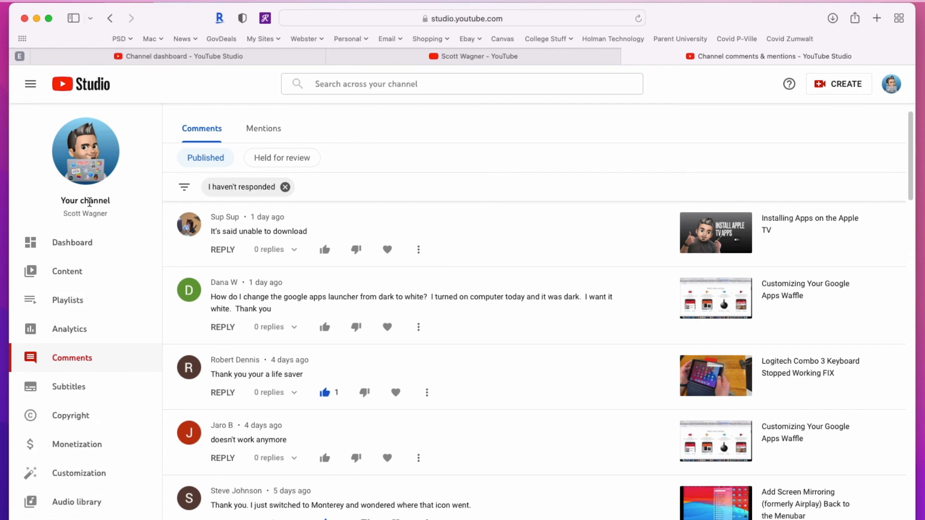
{"action": "mouse_move", "coordinate": [525, 287]}
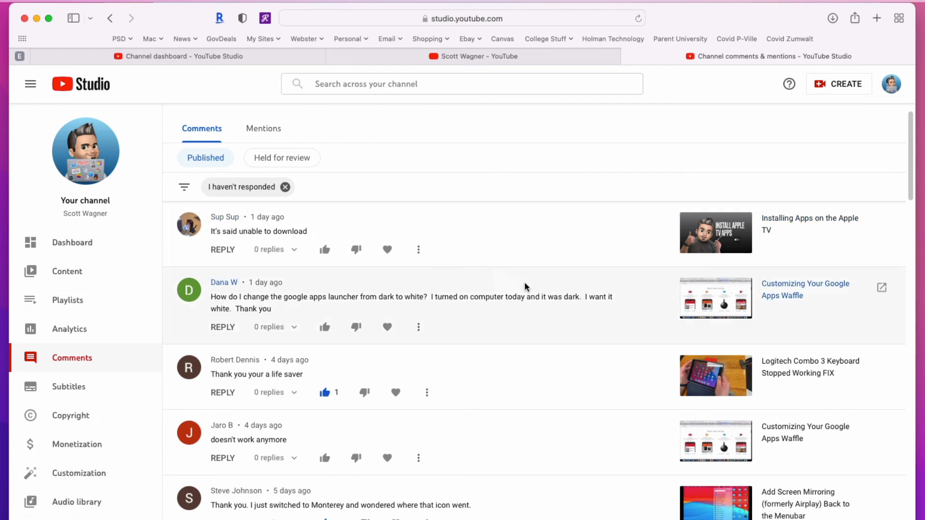
{"action": "mouse_move", "coordinate": [67, 243]}
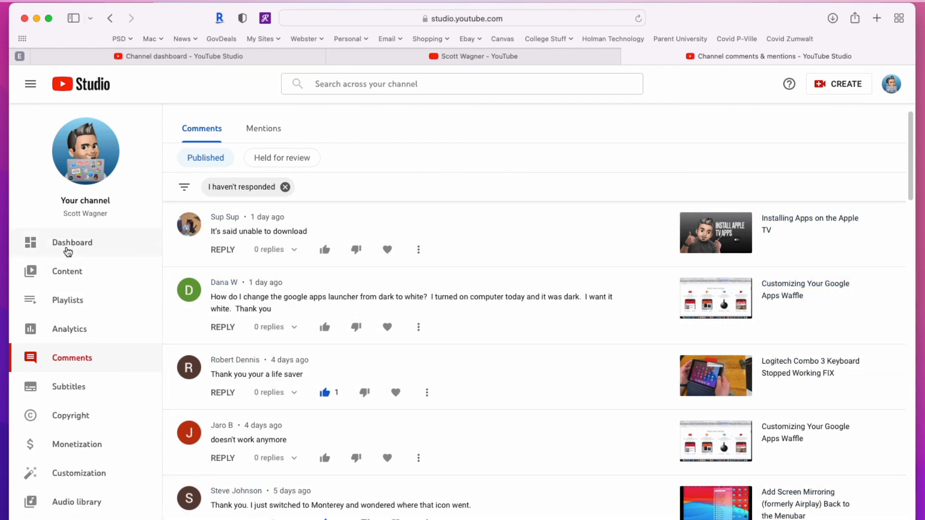
- Return to the channel dashboard, then the channel's content list of videos
{"action": "left_click", "coordinate": [72, 243]}
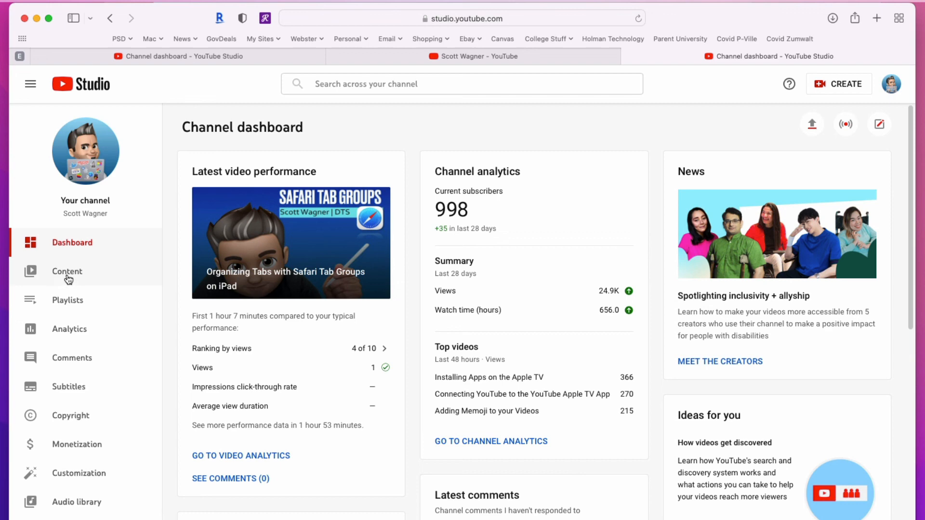
{"action": "left_click", "coordinate": [66, 271]}
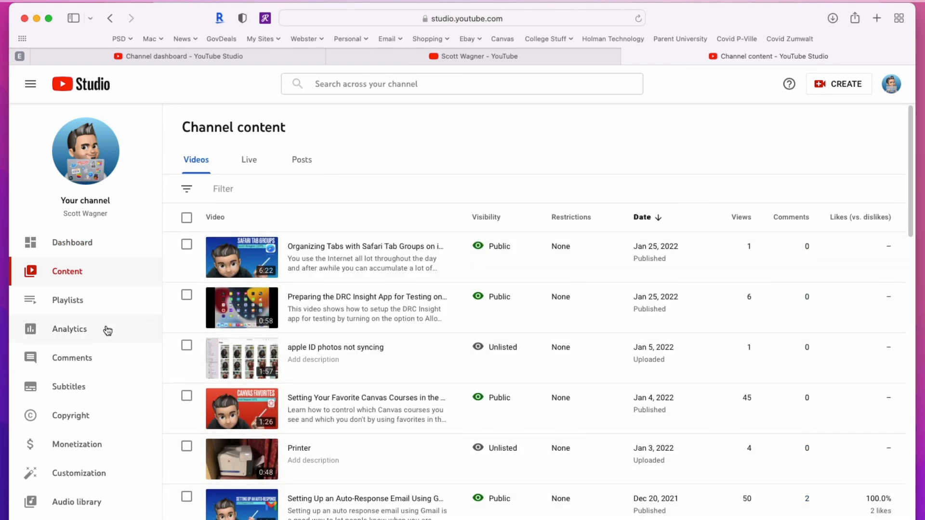
{"action": "mouse_move", "coordinate": [470, 105]}
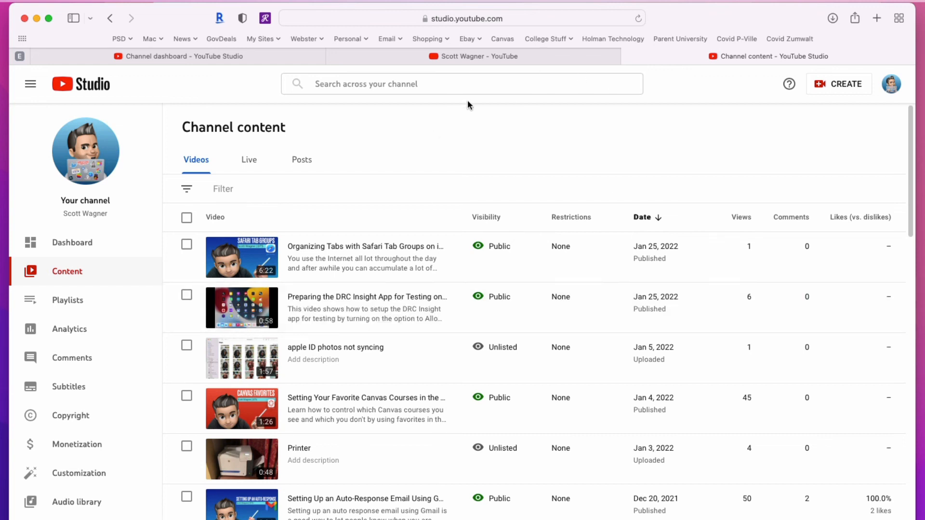
{"action": "mouse_move", "coordinate": [525, 151]}
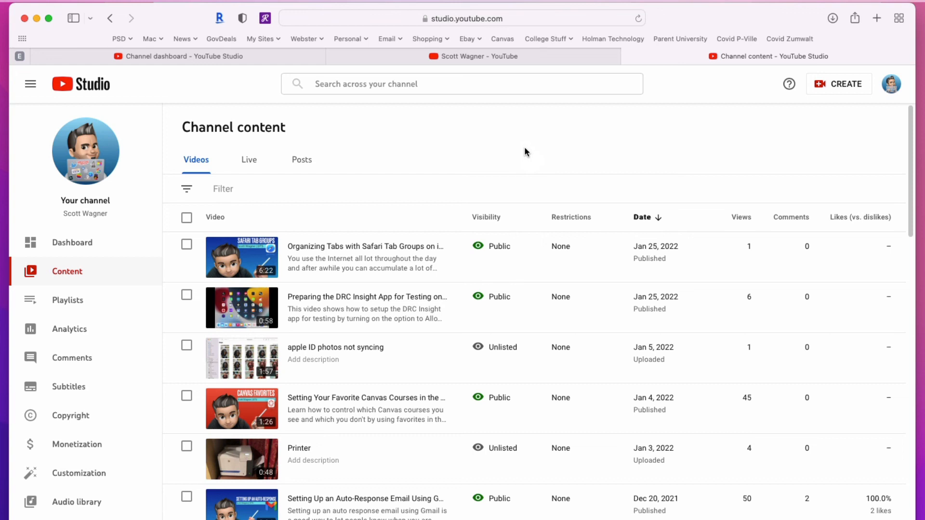
{"action": "mouse_move", "coordinate": [682, 95]}
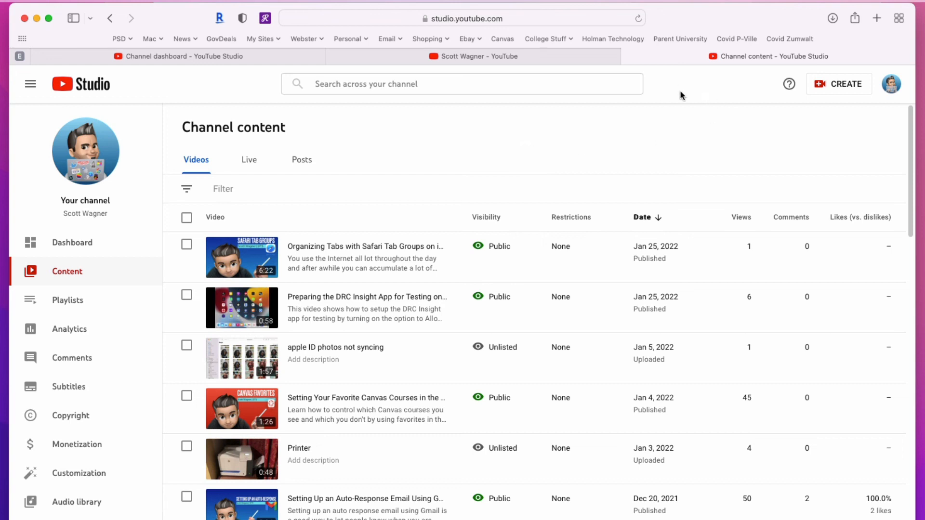
{"action": "mouse_move", "coordinate": [623, 67]}
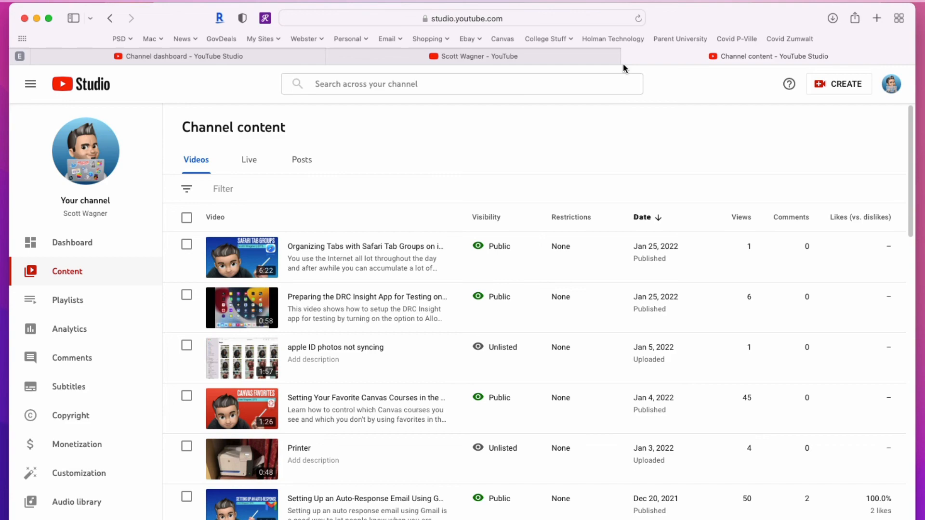